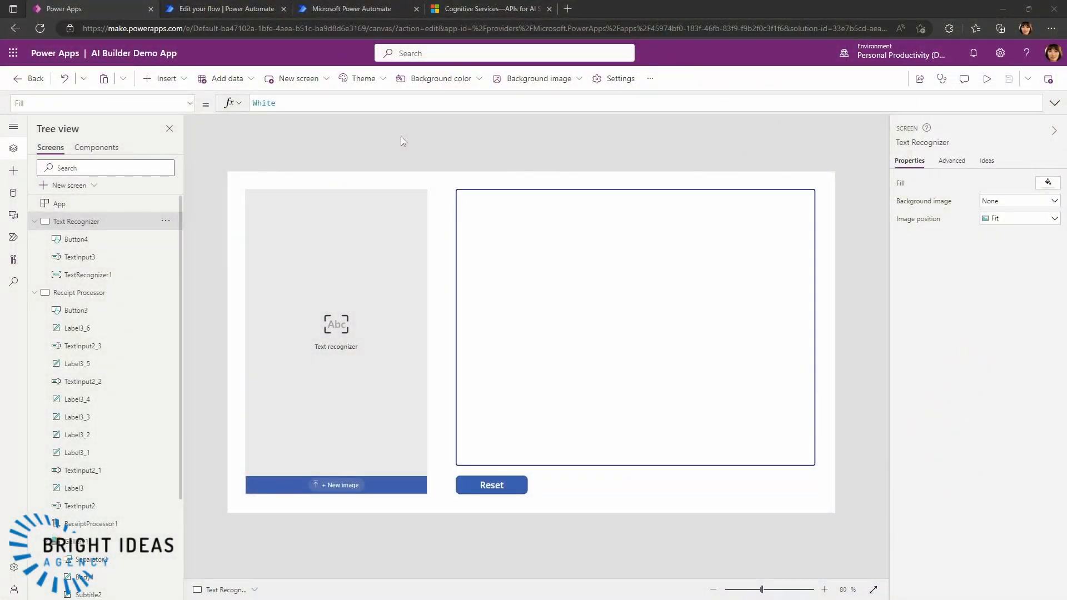
{"action": "mouse_move", "coordinate": [371, 140]}
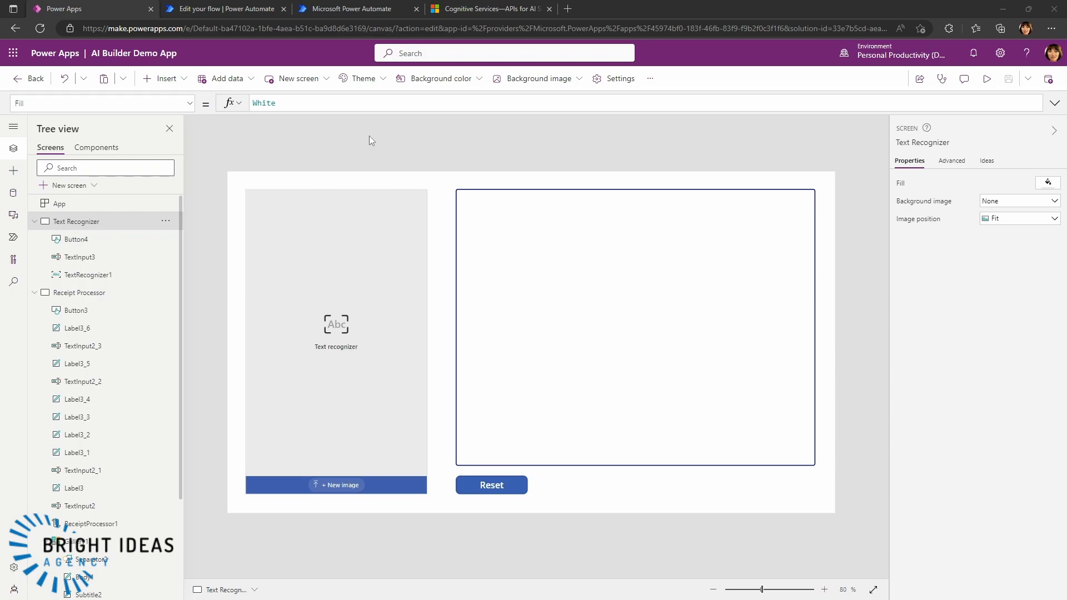
{"action": "mouse_move", "coordinate": [410, 222]}
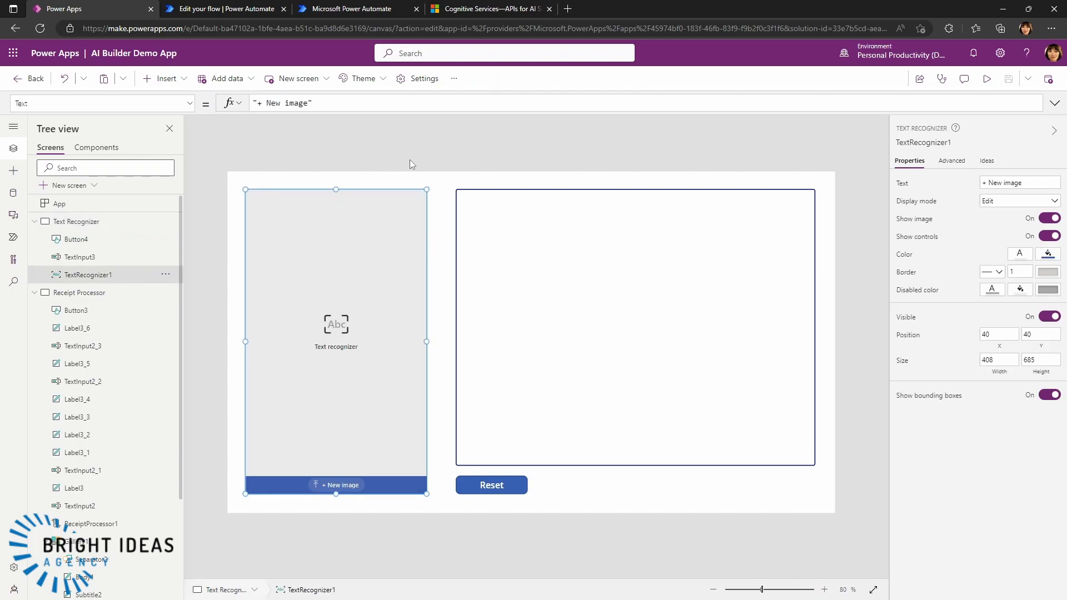
{"action": "mouse_move", "coordinate": [358, 152]}
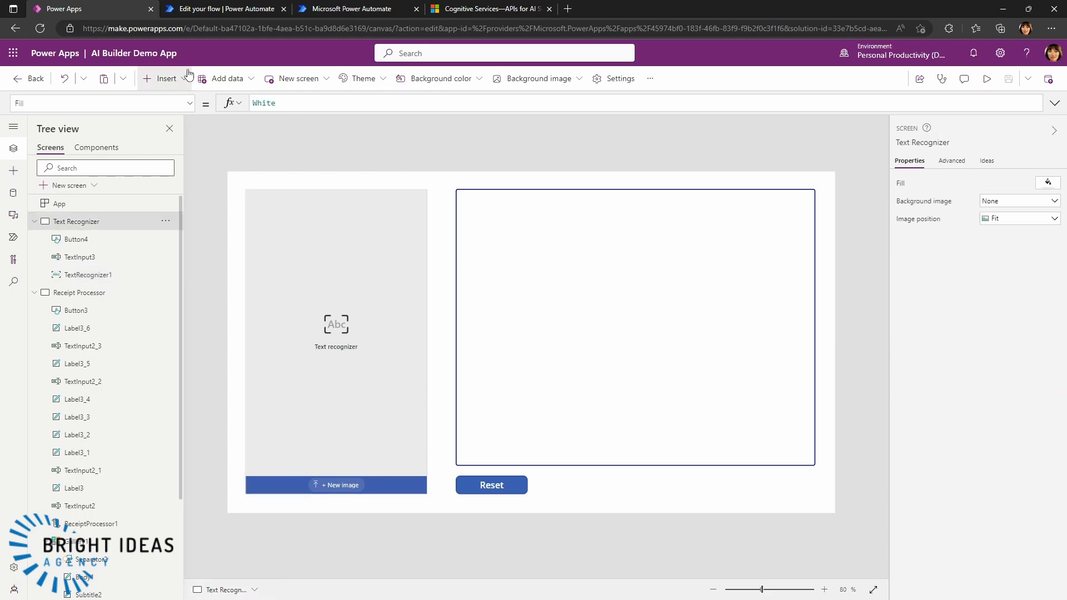
Bring up the Insert list showing the AI Builder components available to add
{"action": "left_click", "coordinate": [166, 79]}
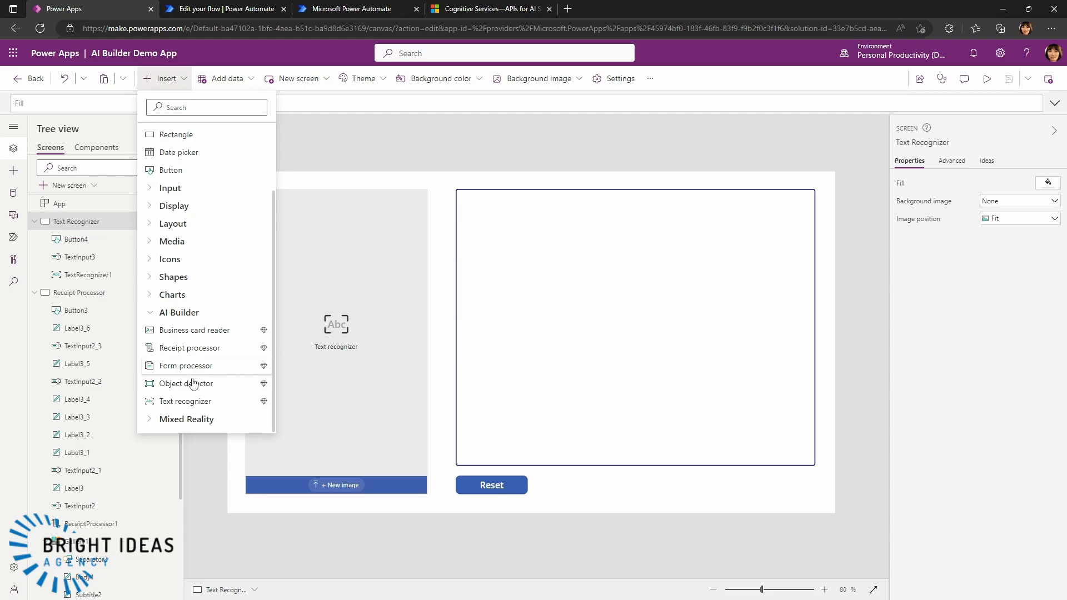
{"action": "mouse_move", "coordinate": [201, 405]}
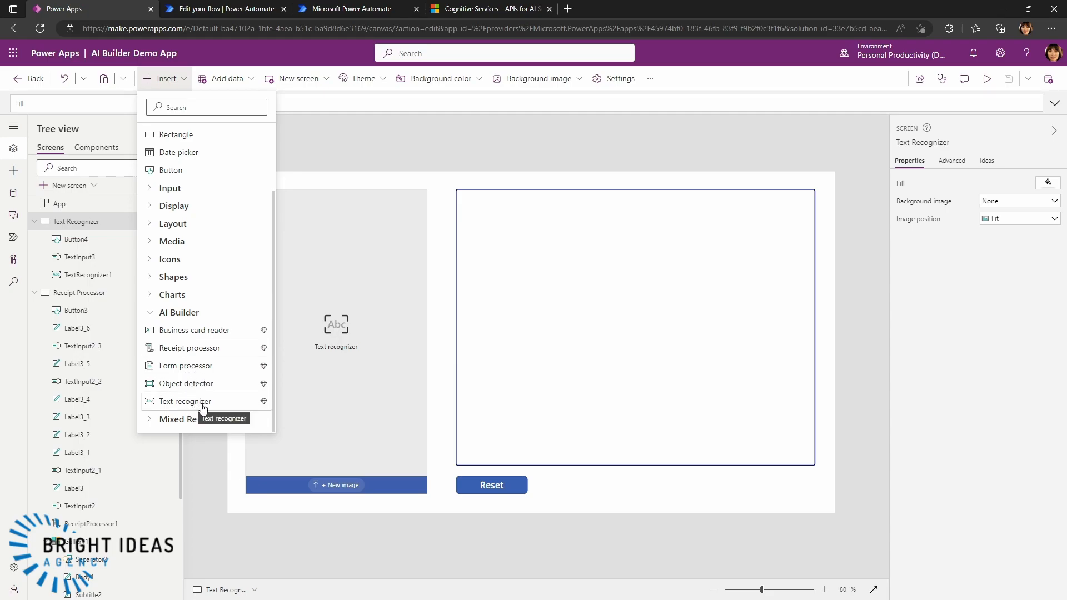
{"action": "mouse_move", "coordinate": [218, 409]}
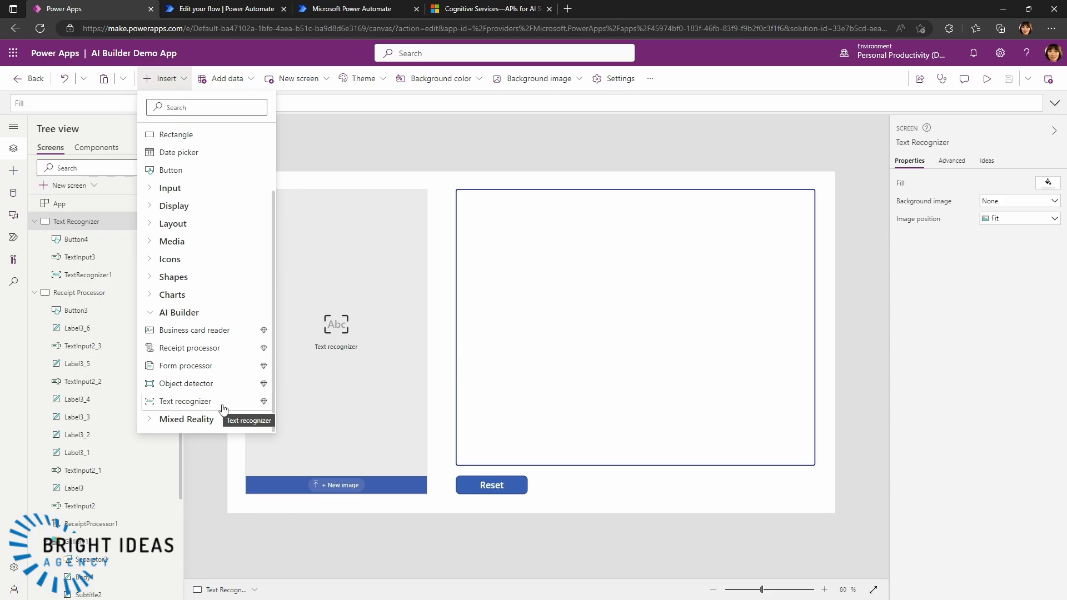
{"action": "mouse_move", "coordinate": [209, 401]}
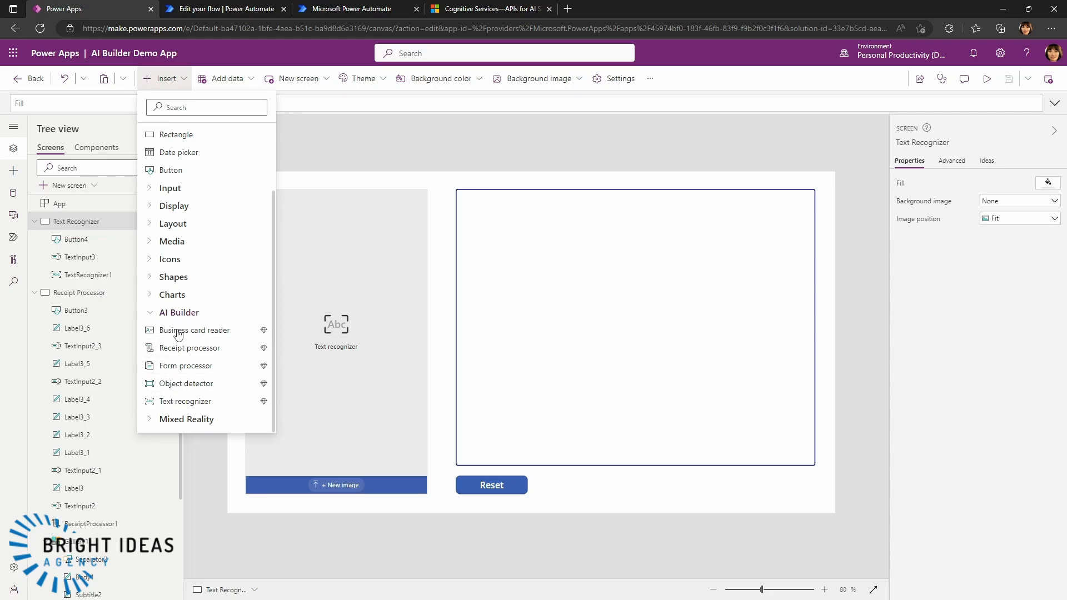
{"action": "mouse_move", "coordinate": [179, 355]}
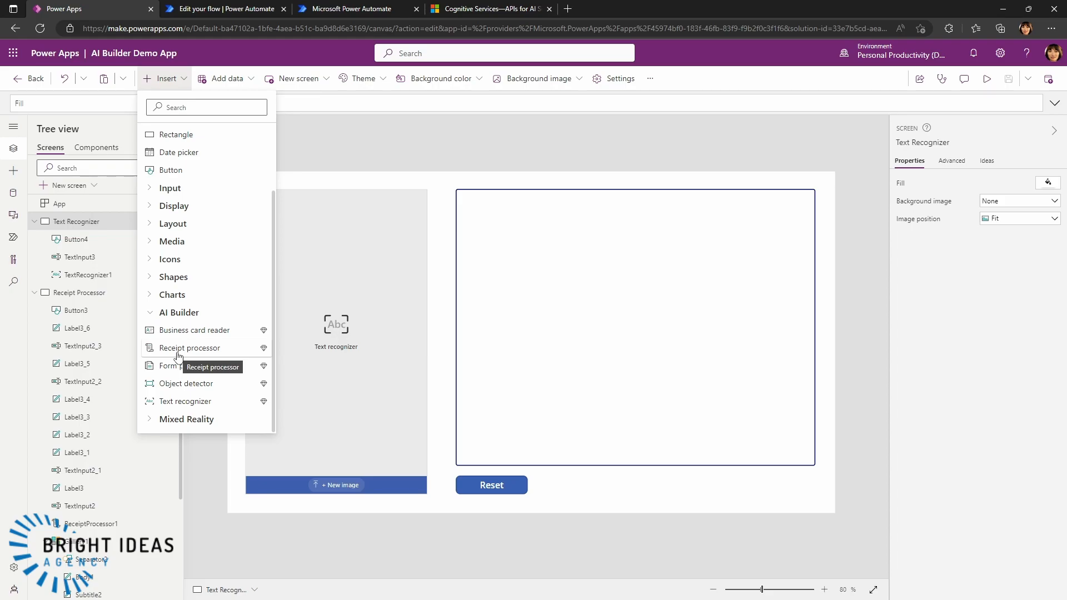
{"action": "mouse_move", "coordinate": [343, 149]}
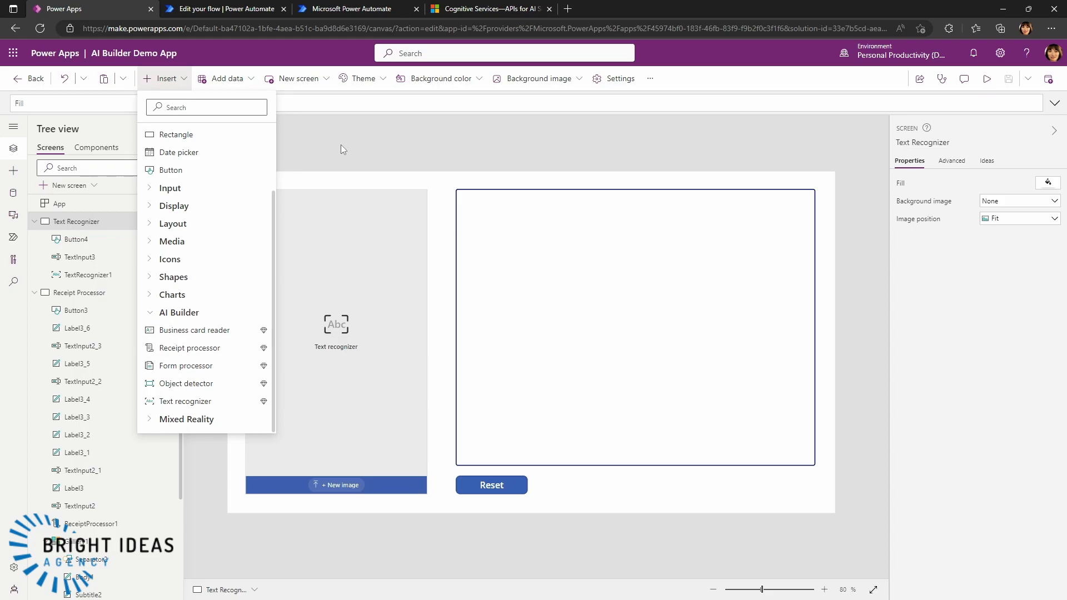
Dismiss the component list and select TextRecognizer1 on the canvas to review its properties
{"action": "left_click", "coordinate": [335, 334]}
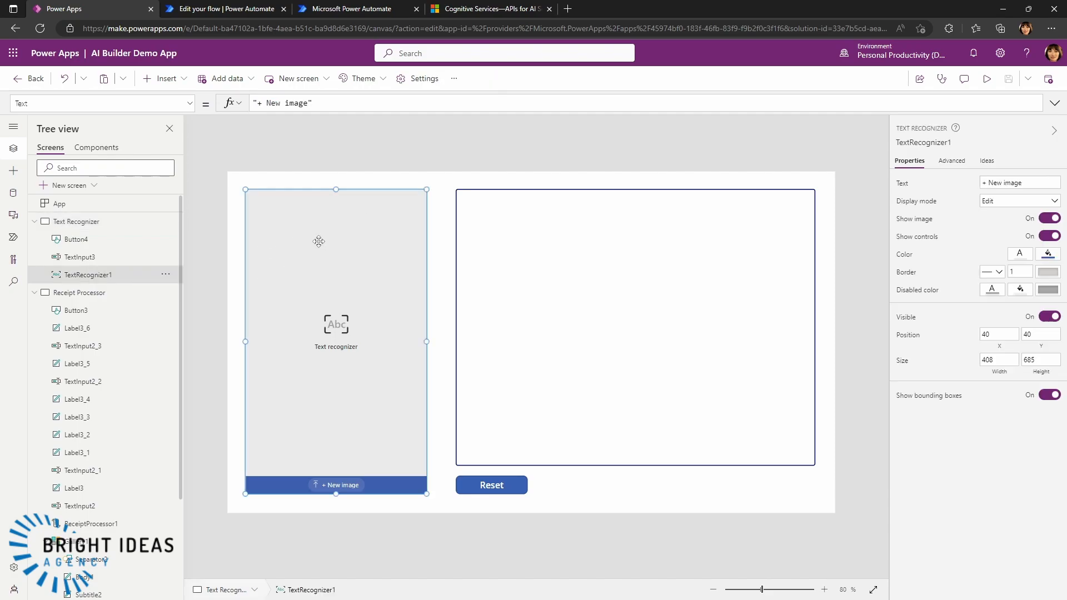
{"action": "mouse_move", "coordinate": [342, 218]}
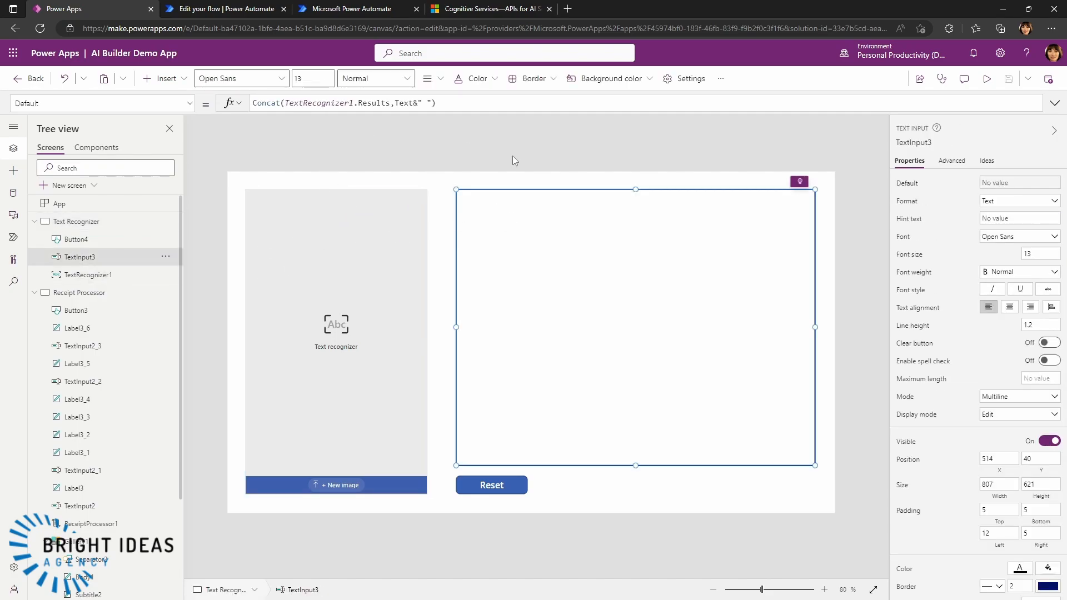
{"action": "mouse_move", "coordinate": [418, 168]}
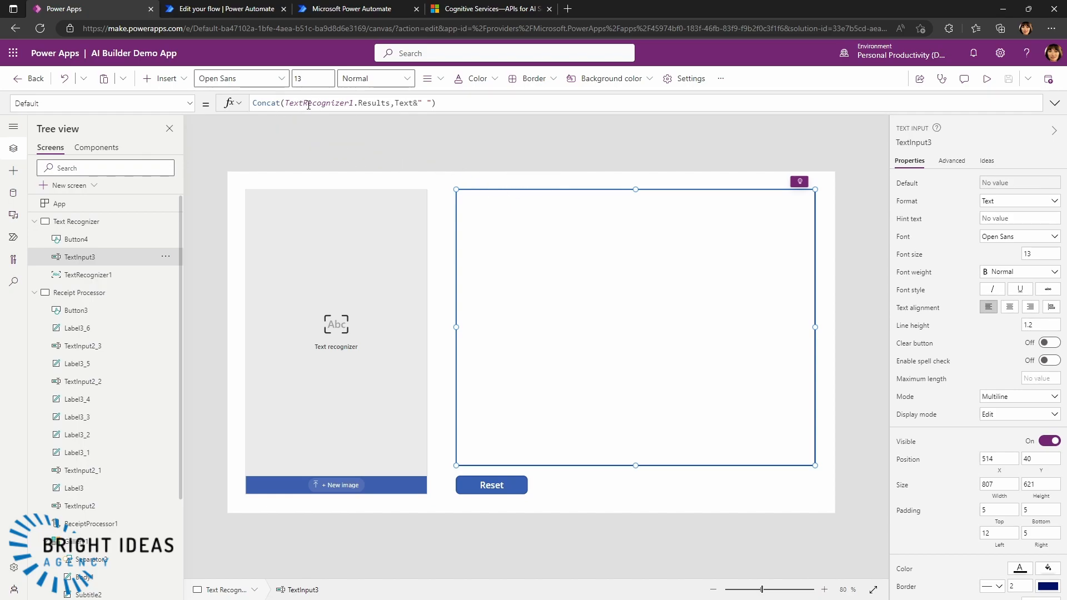
{"action": "mouse_move", "coordinate": [327, 278]}
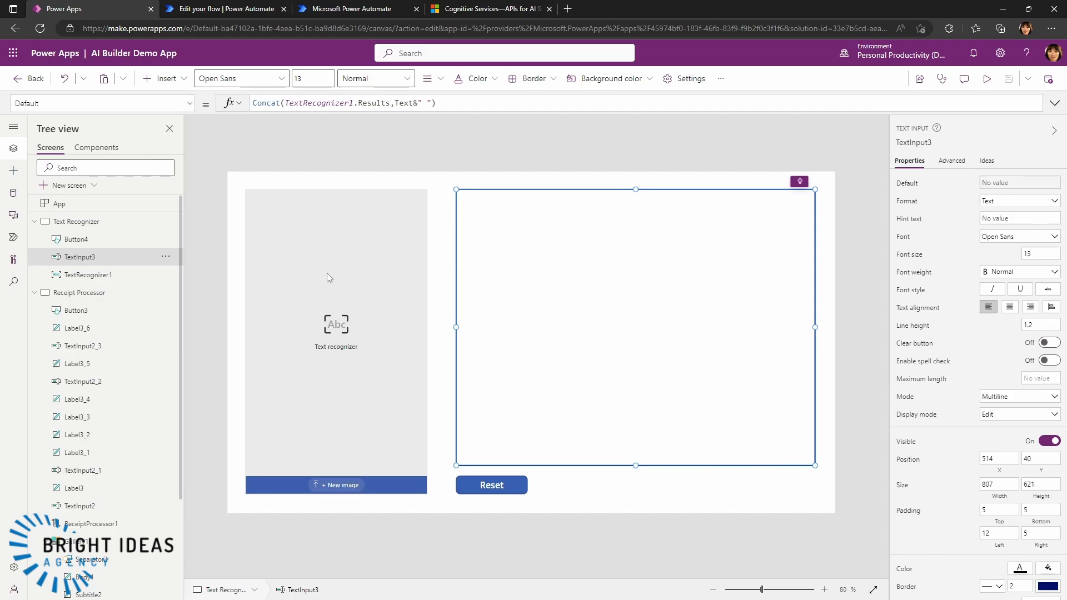
{"action": "mouse_move", "coordinate": [853, 175]}
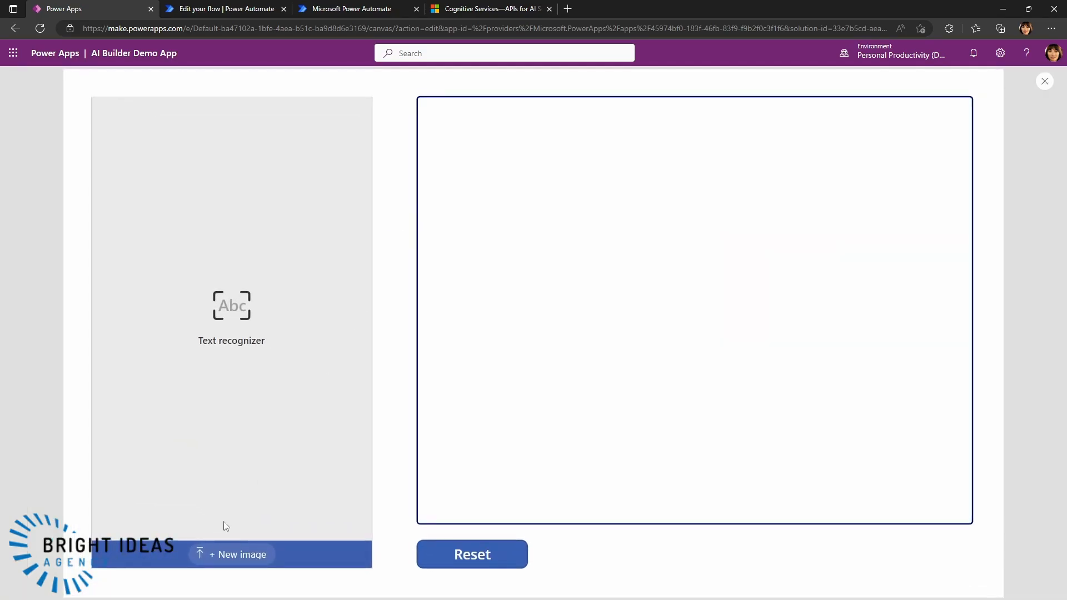
{"action": "mouse_move", "coordinate": [239, 558]}
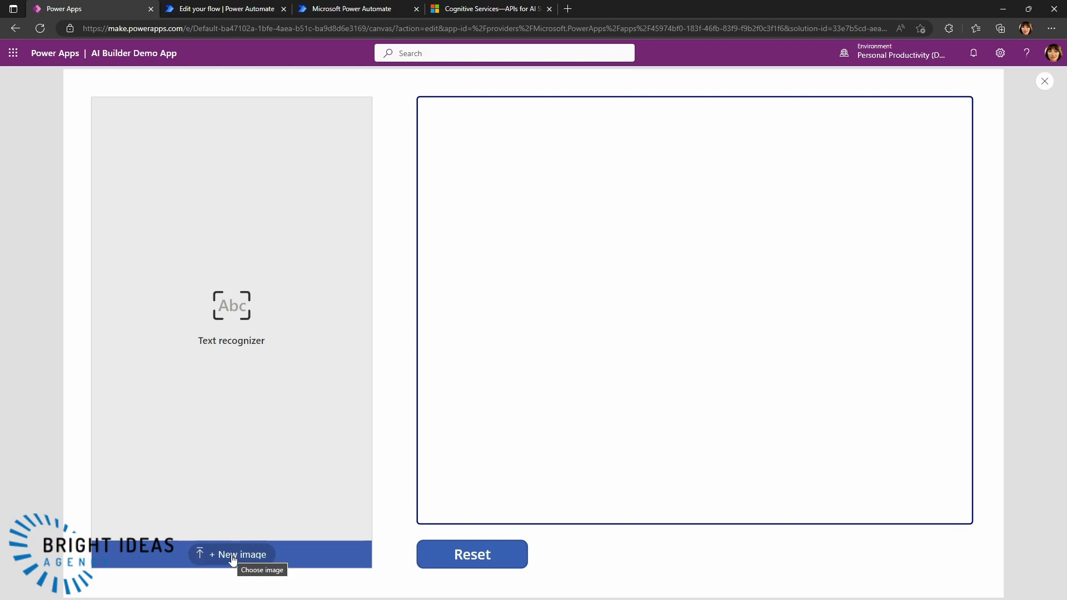
Upload the microsoft-sign photo so the text box shows the recognized word Microsoft
{"action": "left_click", "coordinate": [240, 555]}
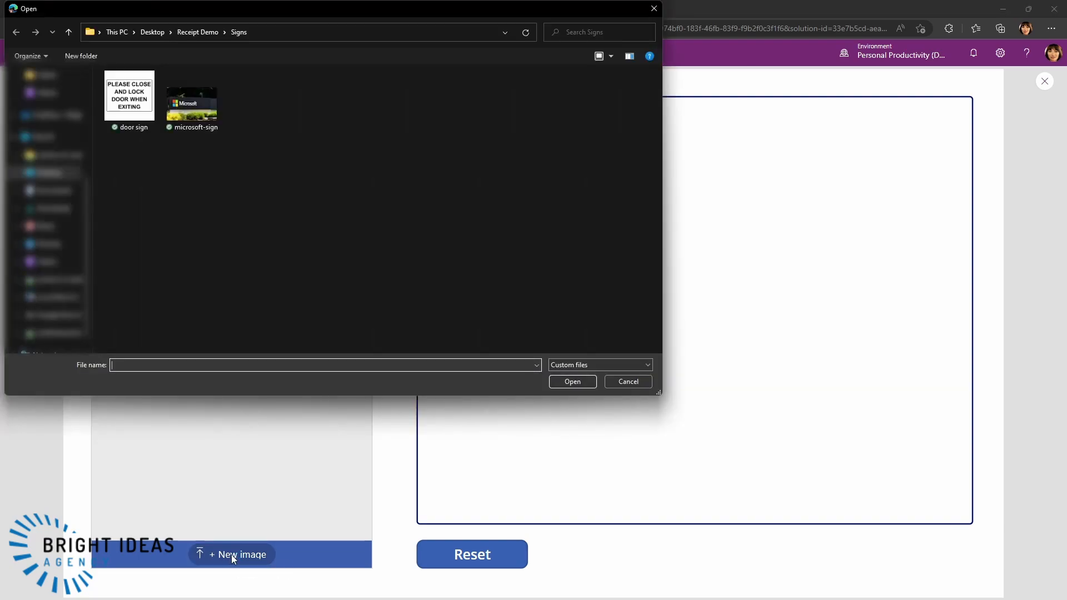
{"action": "left_click", "coordinate": [192, 99]}
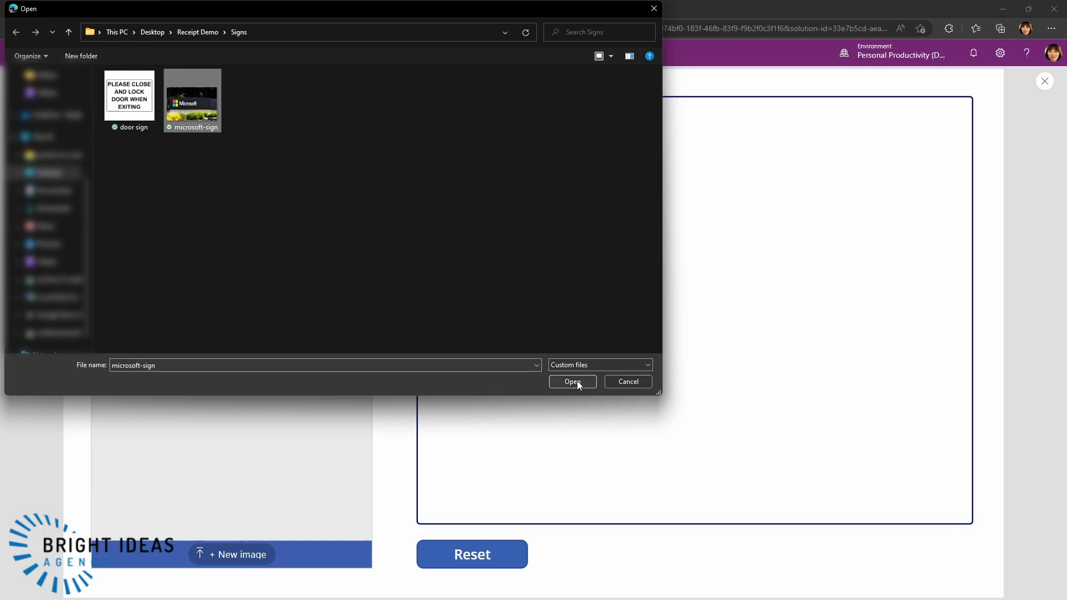
{"action": "left_click", "coordinate": [572, 381]}
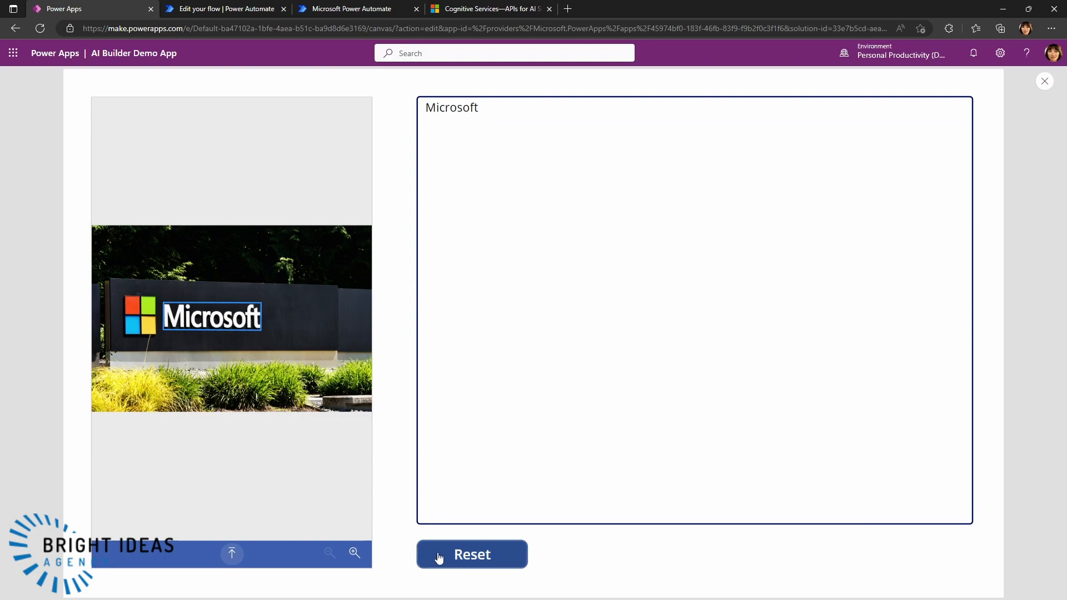
Reset, then recognize the door sign photo, yielding PLEASE CLOSE AND LOCK DOOR WHEN EXITING
{"action": "left_click", "coordinate": [472, 554]}
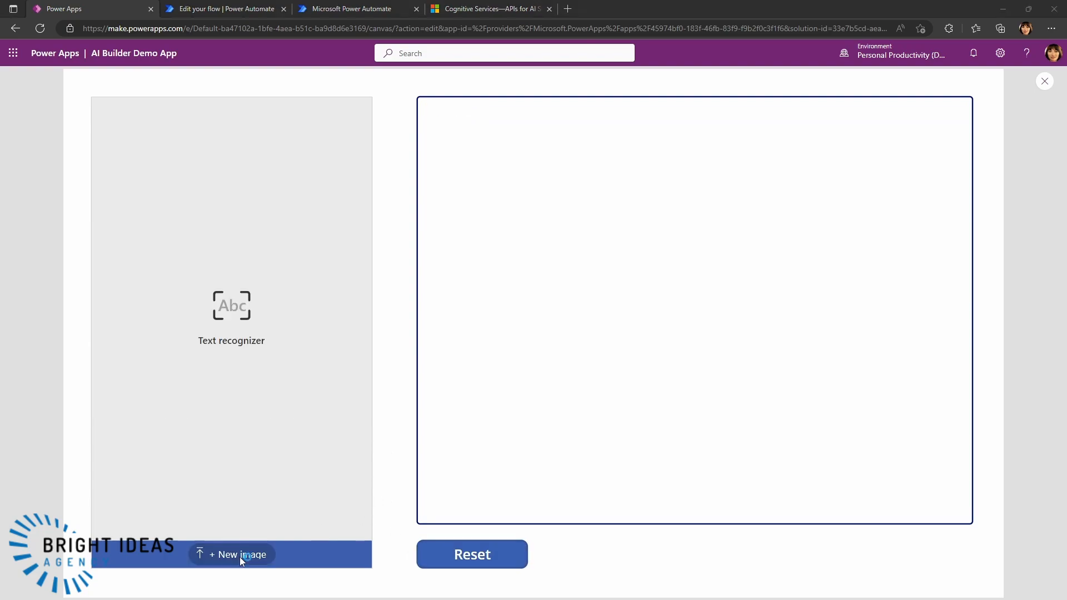
{"action": "left_click", "coordinate": [237, 554]}
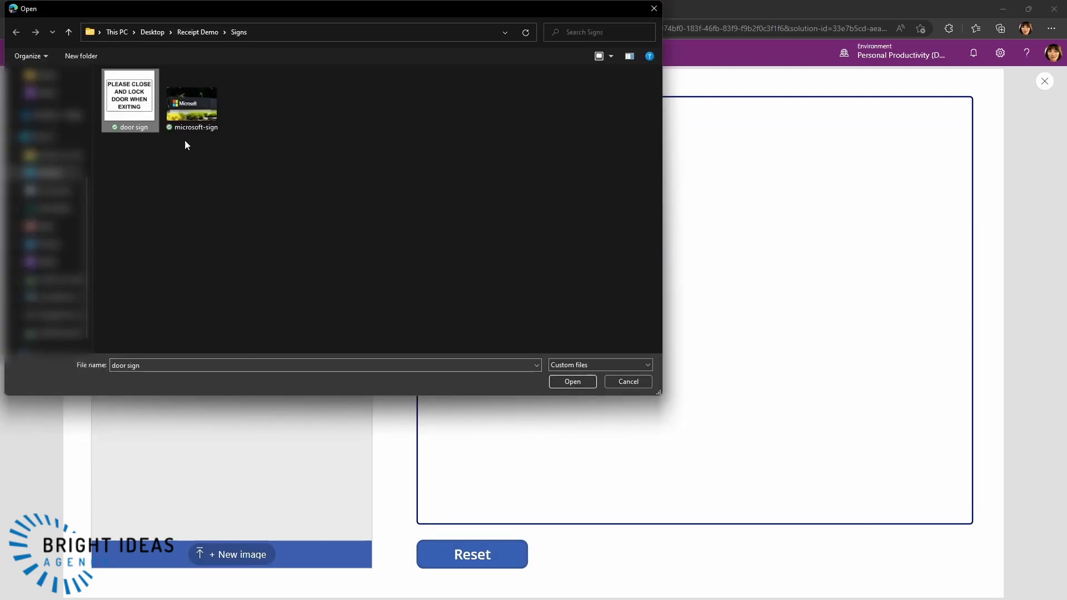
{"action": "left_click", "coordinate": [572, 382]}
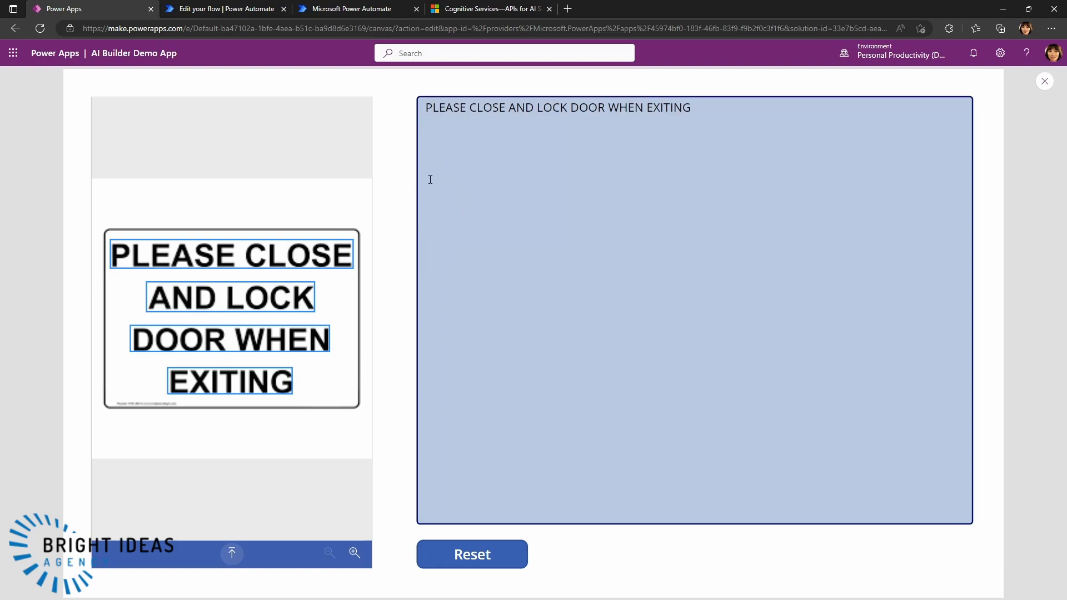
{"action": "left_click", "coordinate": [230, 254]}
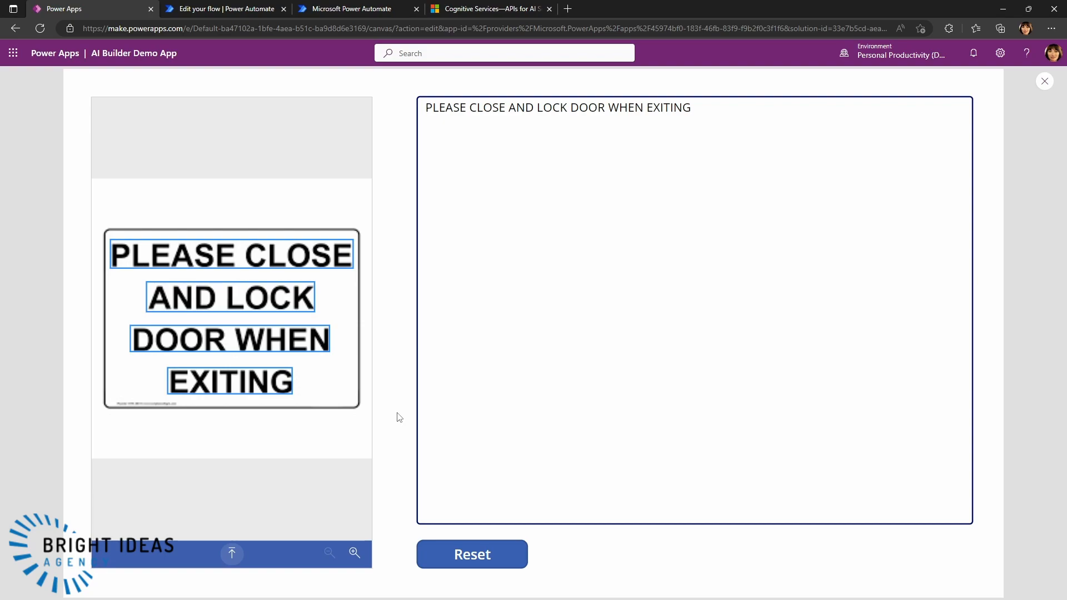
{"action": "mouse_move", "coordinate": [400, 193]}
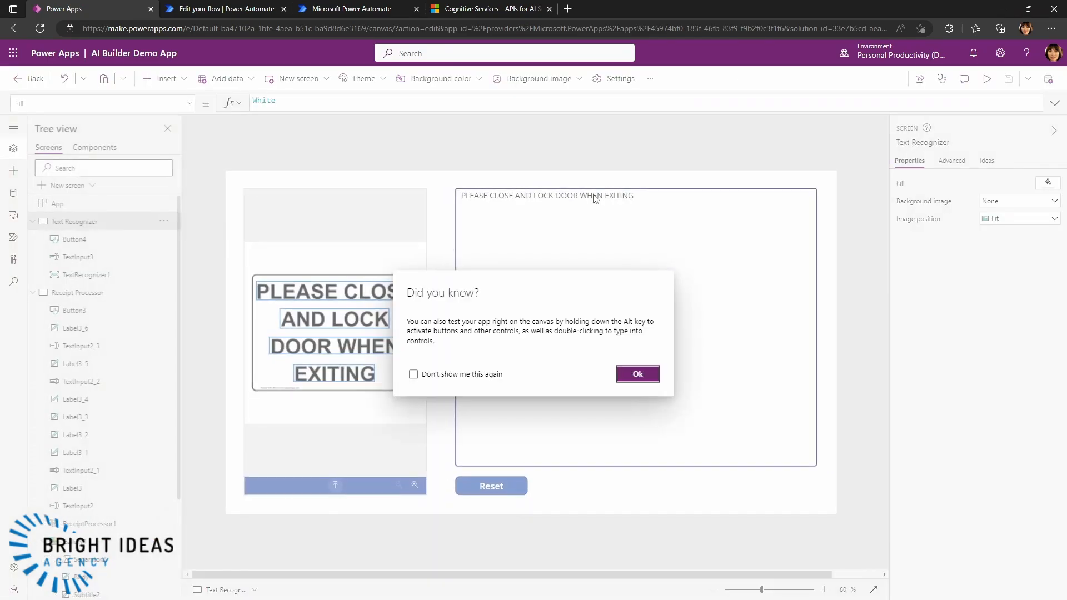
{"action": "left_click", "coordinate": [637, 374]}
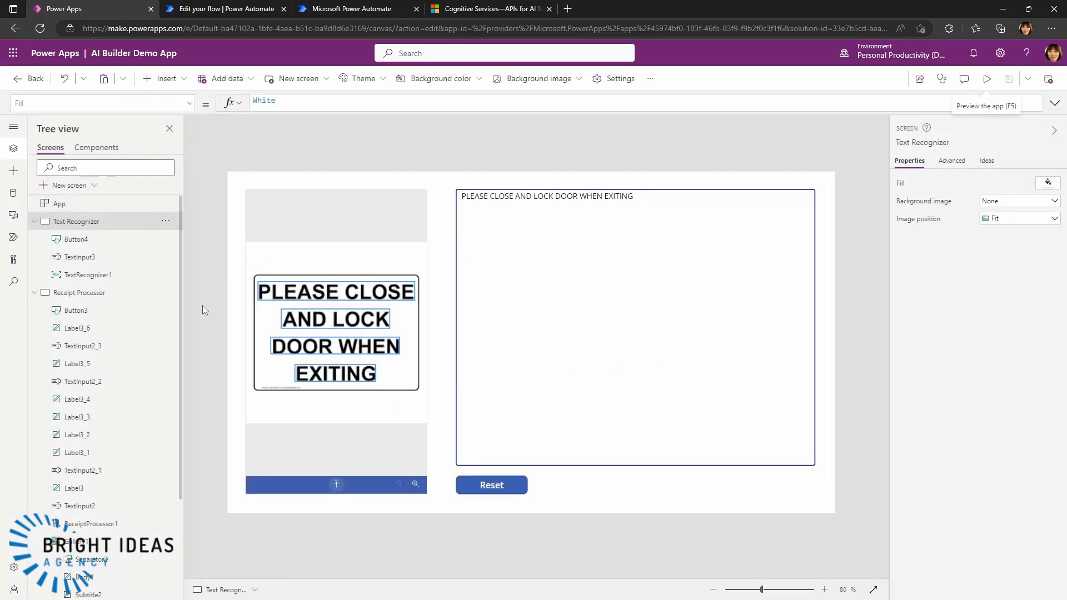
{"action": "left_click", "coordinate": [80, 292]}
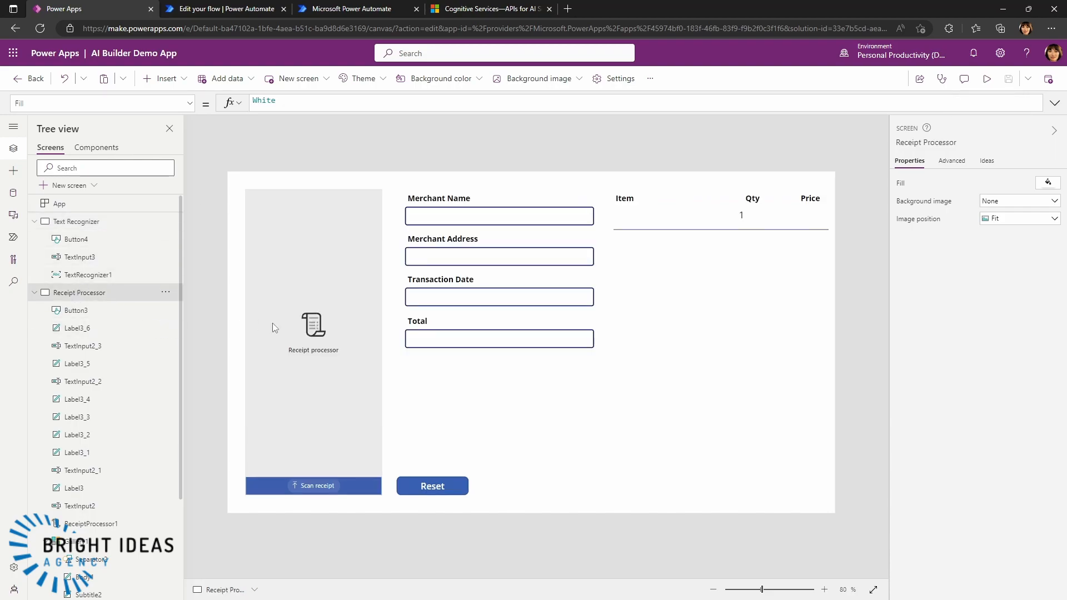
{"action": "mouse_move", "coordinate": [417, 391]}
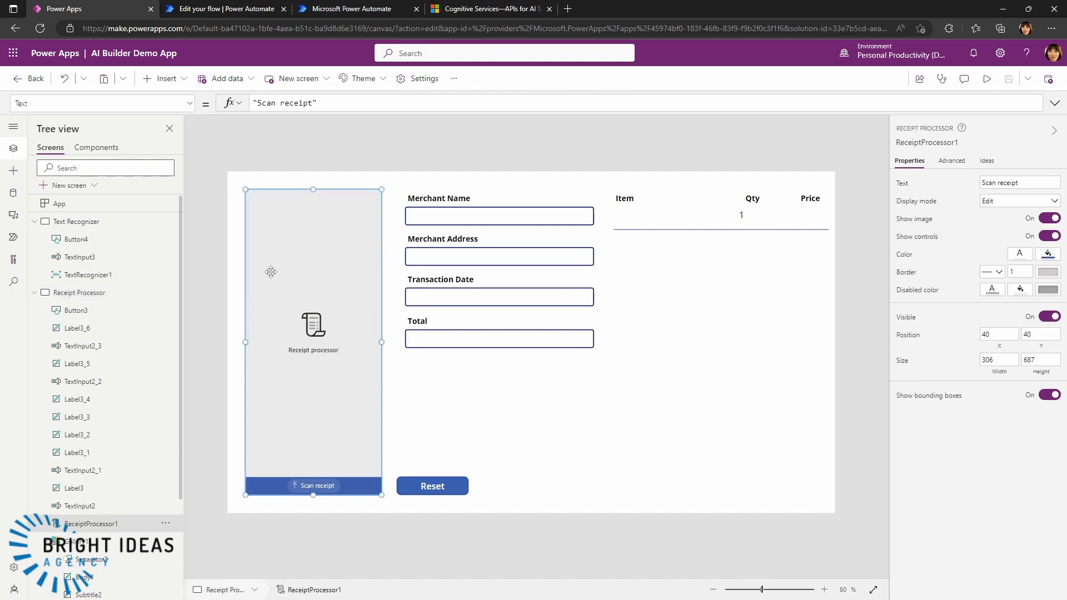
{"action": "mouse_move", "coordinate": [458, 410]}
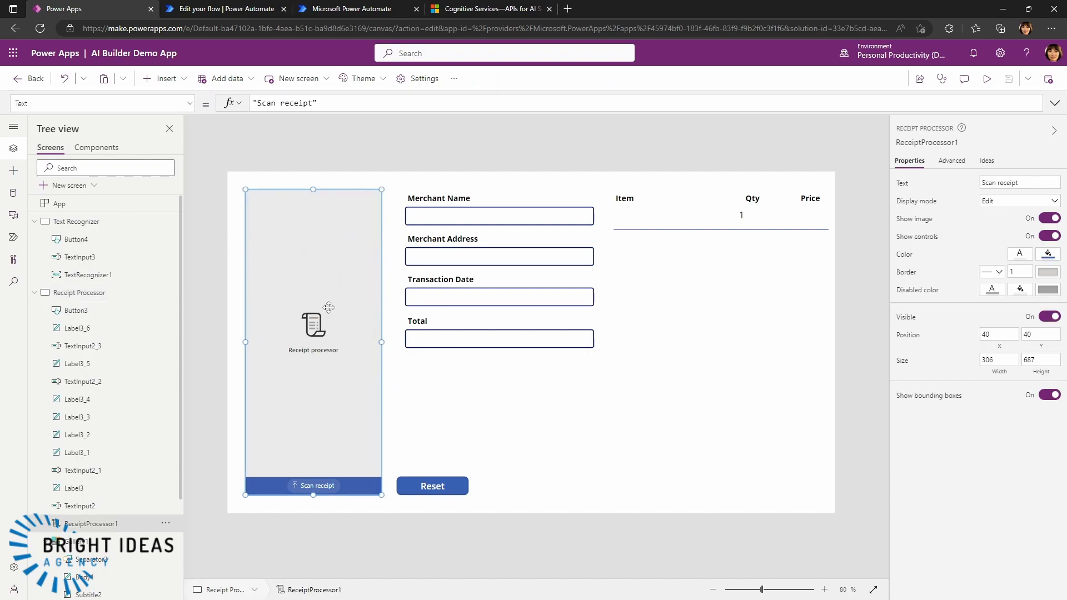
{"action": "mouse_move", "coordinate": [306, 278]}
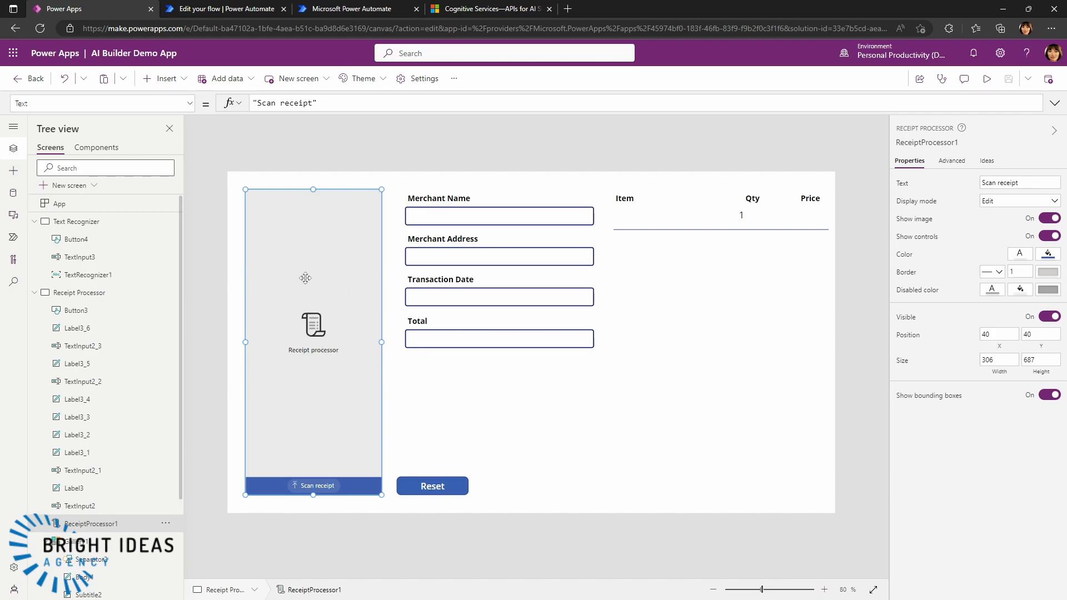
{"action": "mouse_move", "coordinate": [320, 333]}
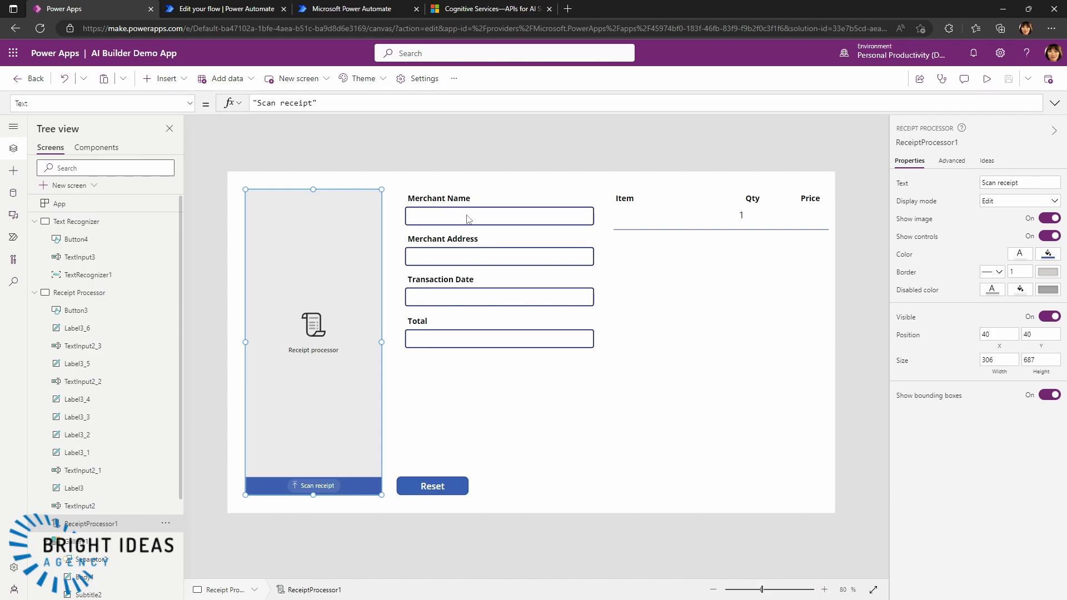
{"action": "mouse_move", "coordinate": [433, 249]}
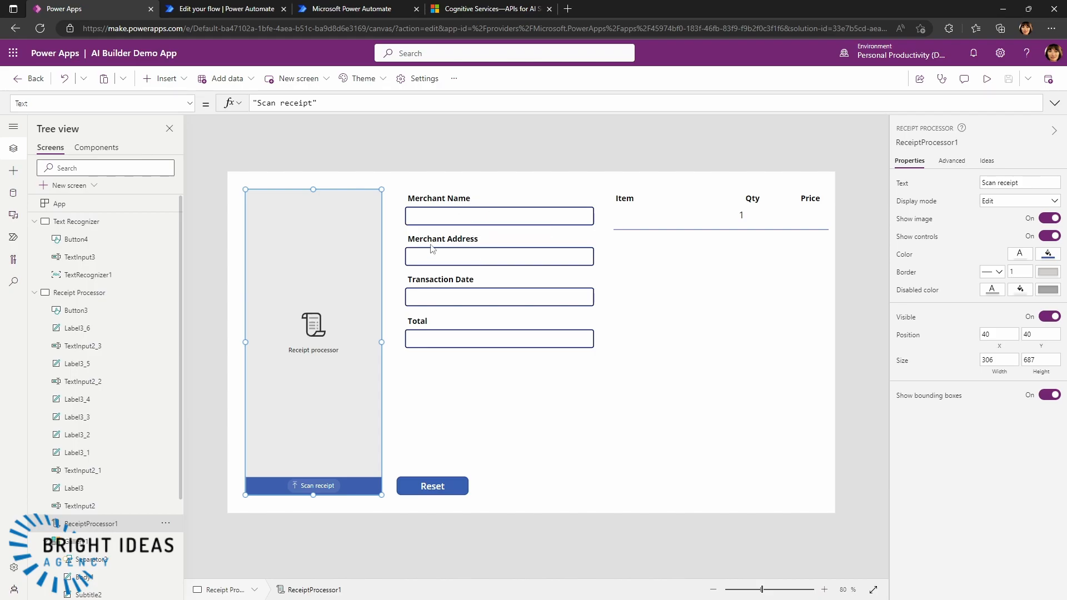
{"action": "left_click", "coordinate": [499, 216]}
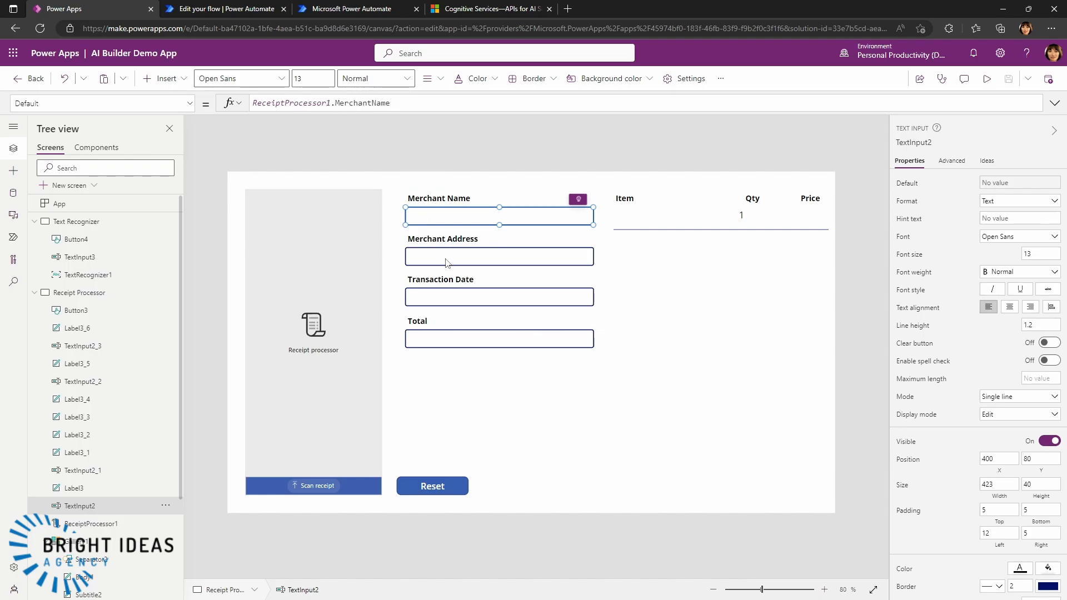
{"action": "left_click", "coordinate": [498, 257]}
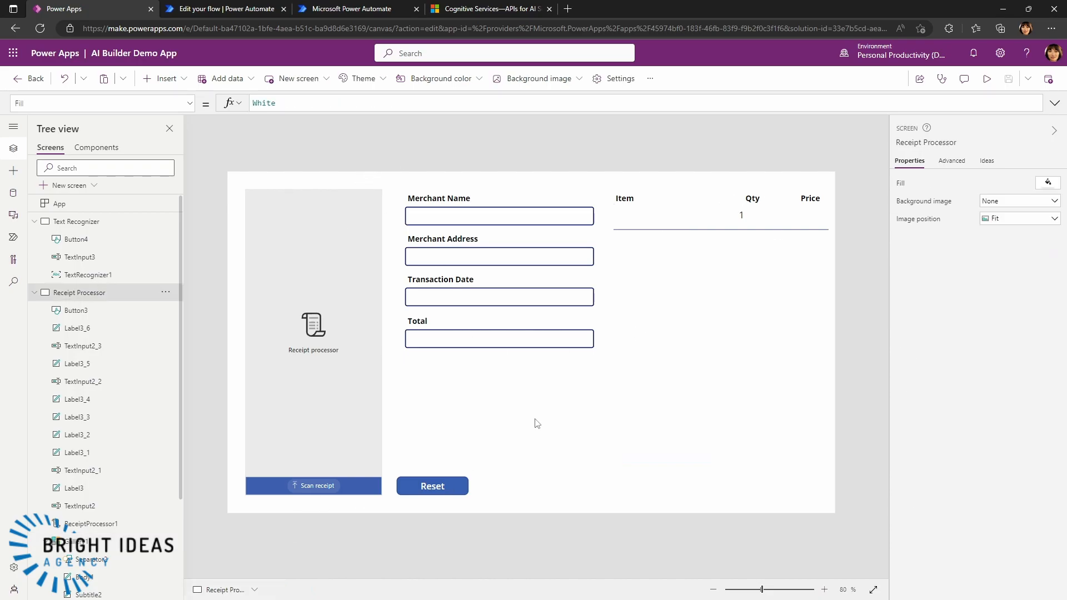
Preview and scan the RadioShack receipt, filling merchant, address, date 2012-04-05 and total $572.38
{"action": "left_click", "coordinate": [986, 79]}
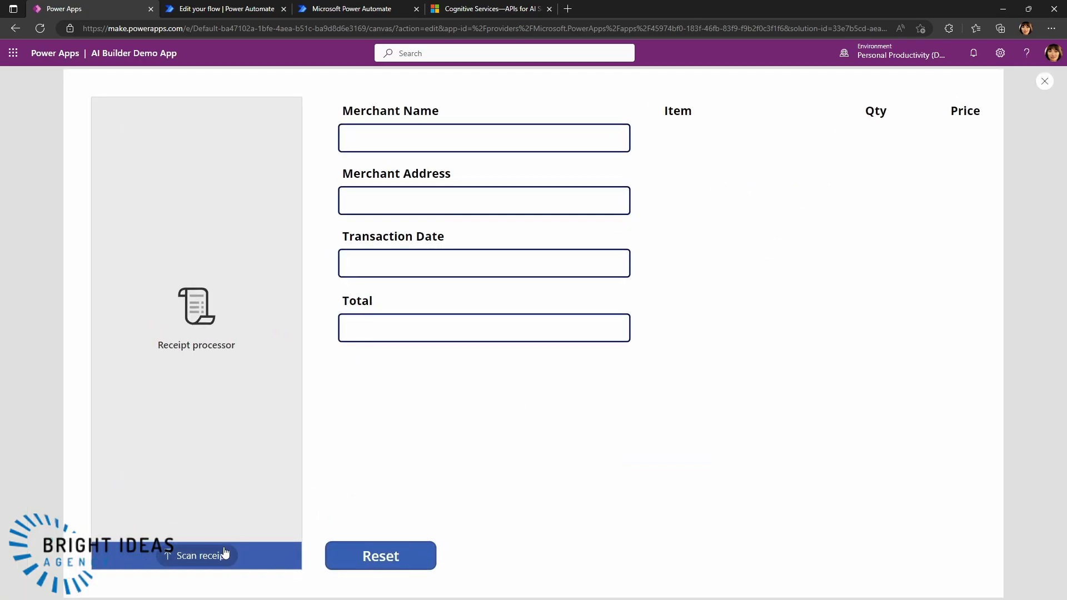
{"action": "left_click", "coordinate": [196, 556]}
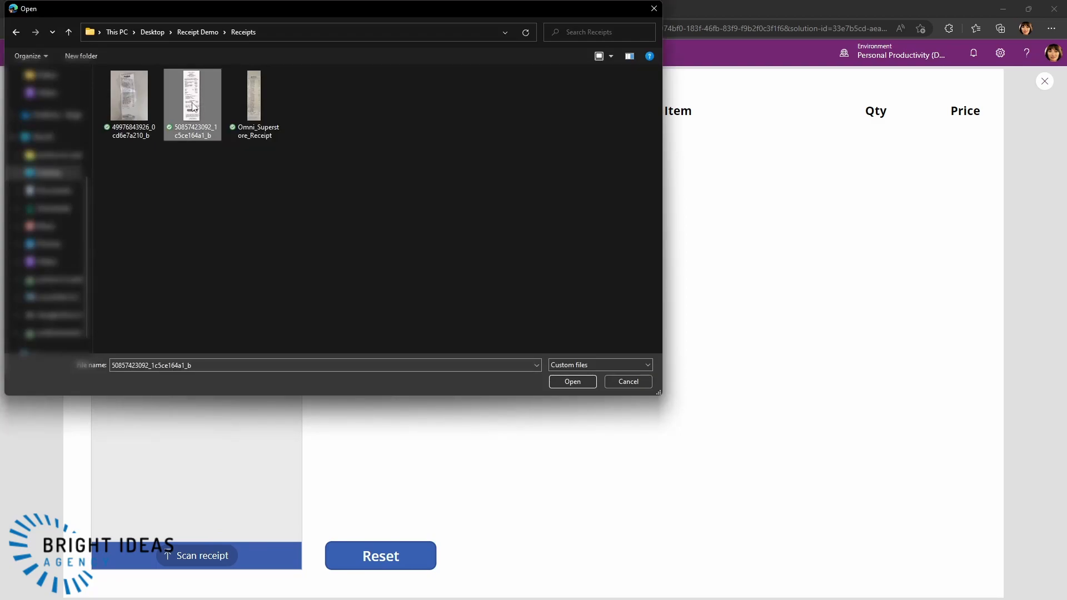
{"action": "left_click", "coordinate": [572, 382]}
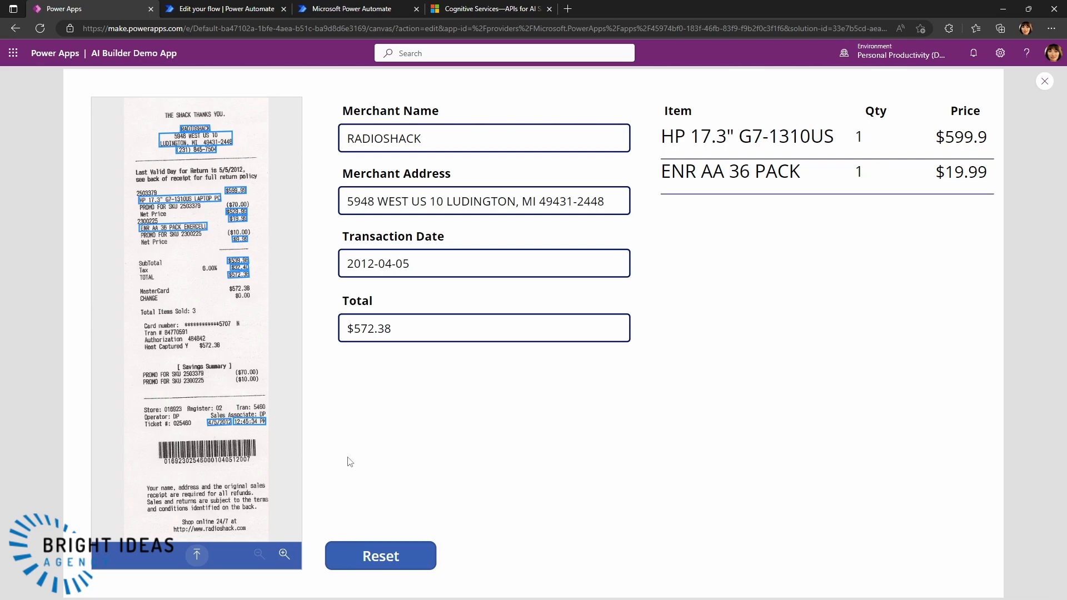
{"action": "mouse_move", "coordinate": [334, 172]}
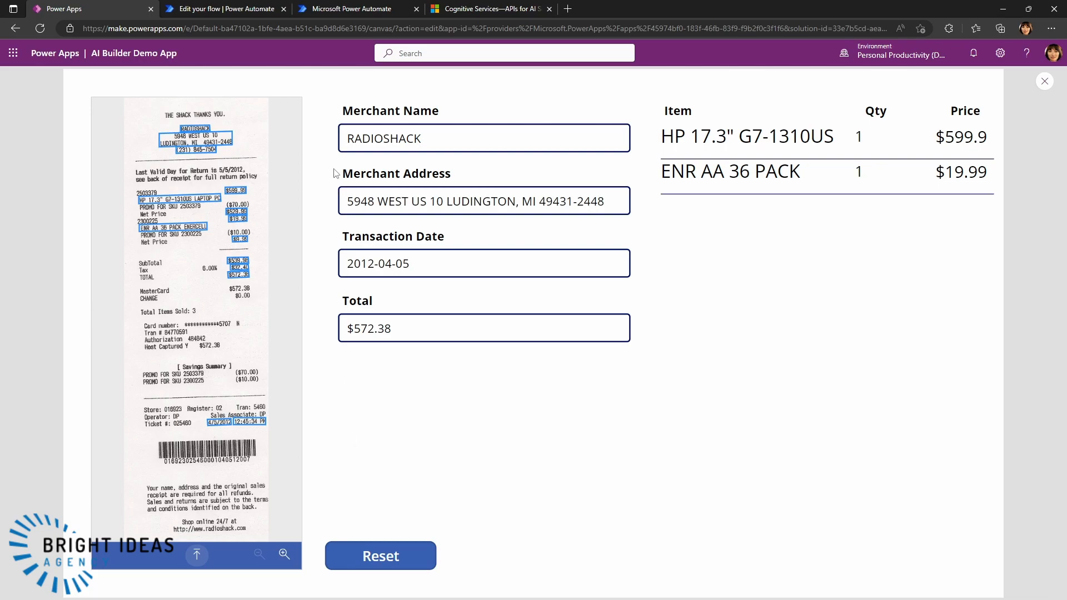
{"action": "left_click", "coordinate": [483, 200]}
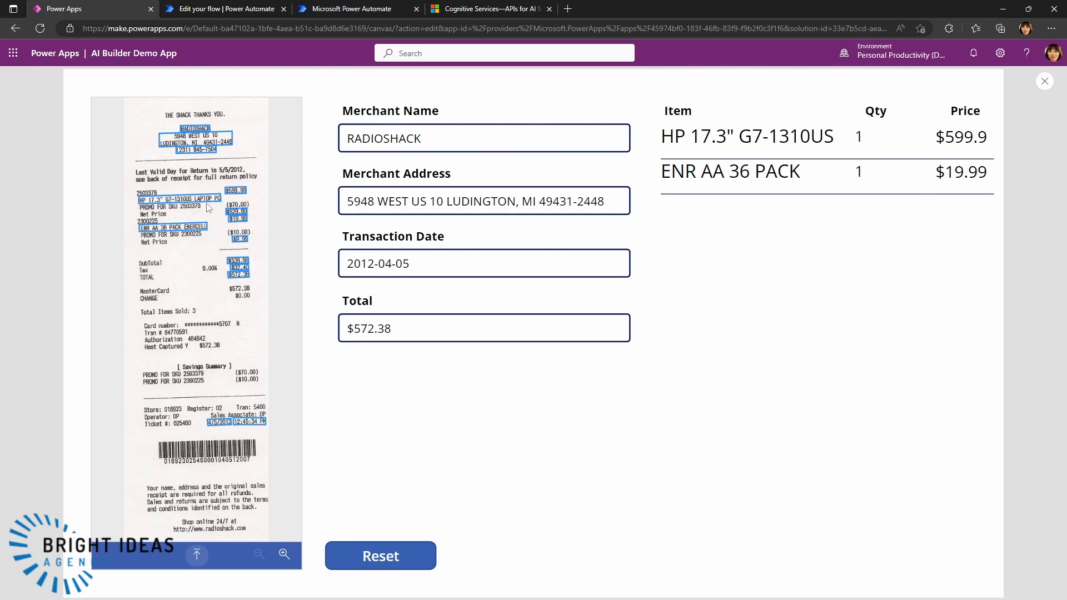
{"action": "mouse_move", "coordinate": [325, 364]}
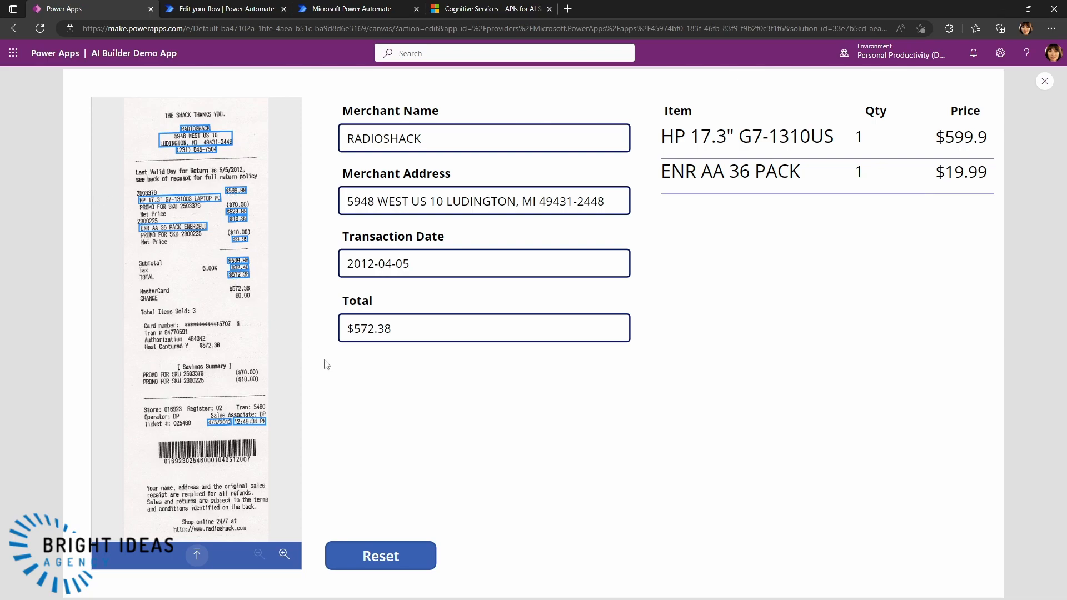
{"action": "mouse_move", "coordinate": [385, 501]}
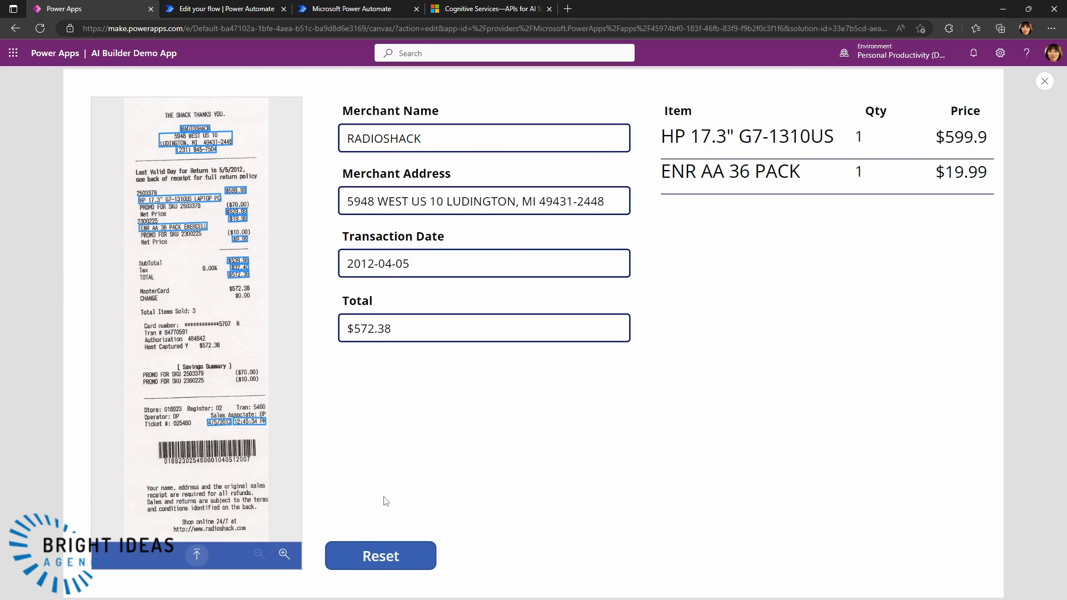
{"action": "mouse_move", "coordinate": [363, 460]}
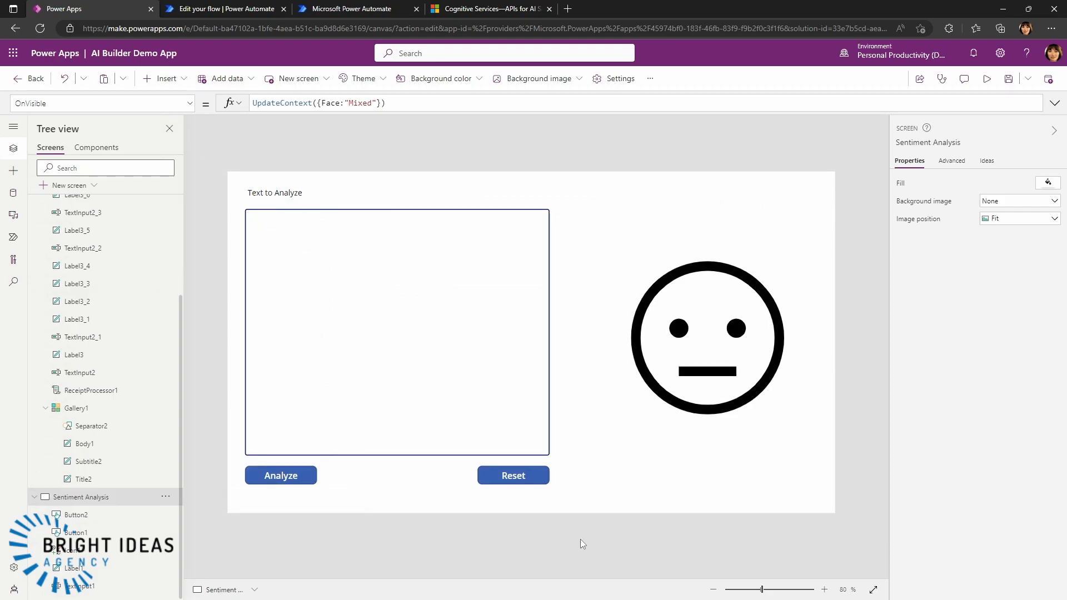
{"action": "mouse_move", "coordinate": [270, 554]}
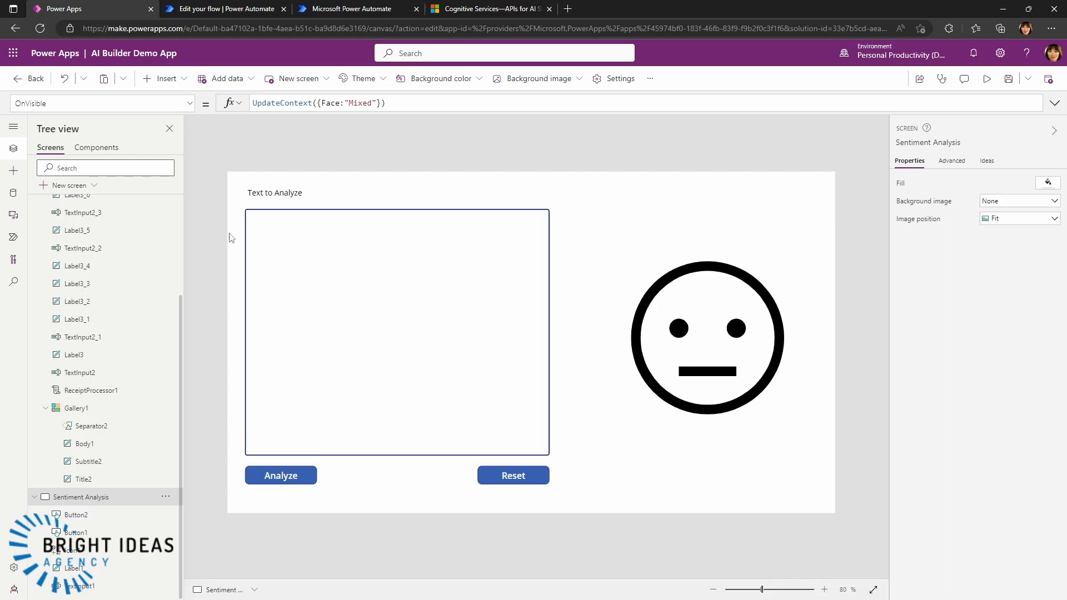
{"action": "left_click", "coordinate": [164, 78]}
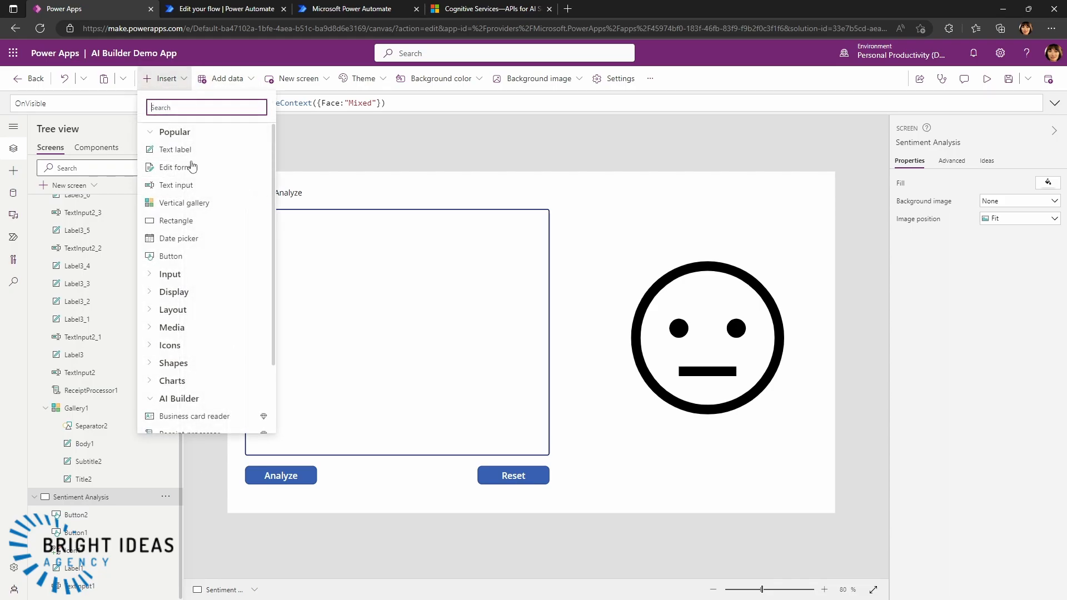
{"action": "scroll", "scroll_direction": "down", "scroll_amount": 3}
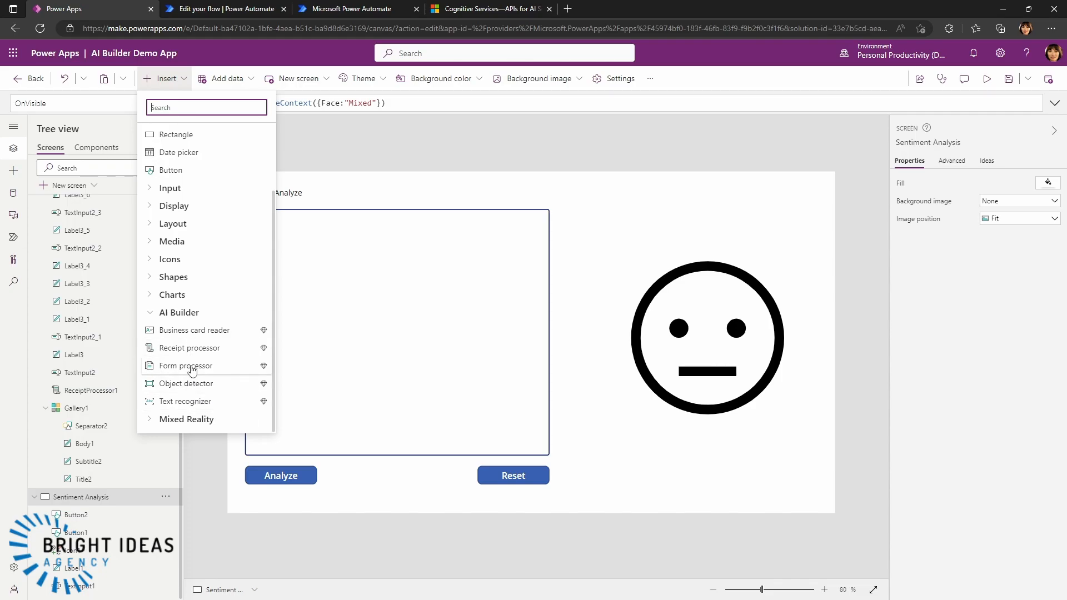
{"action": "mouse_move", "coordinate": [257, 539]}
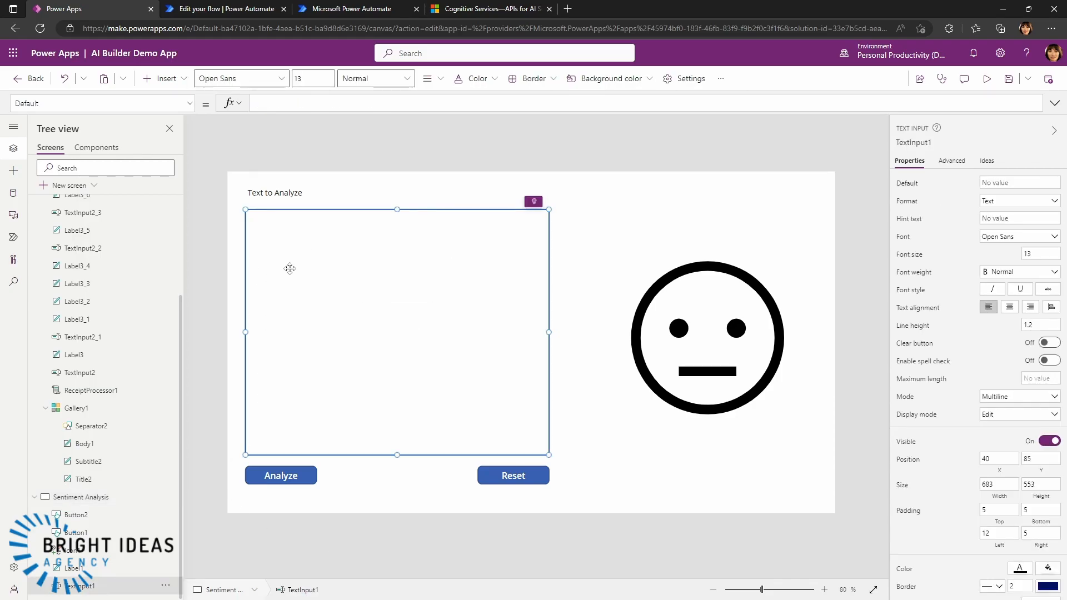
{"action": "left_click", "coordinate": [280, 475]}
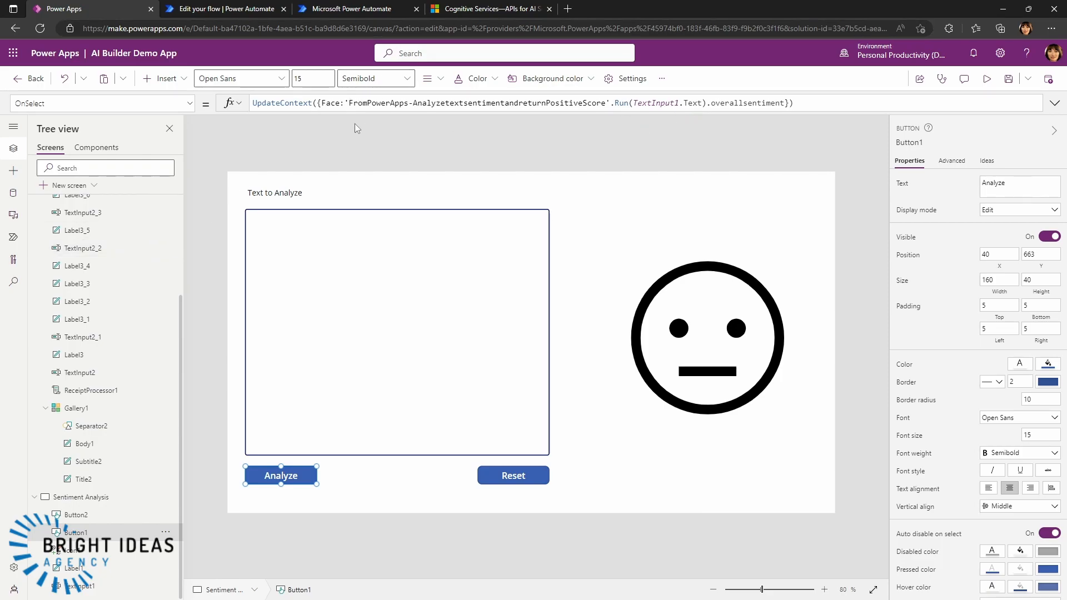
Review the sentiment flow's Respond to a PowerApp step returning the four score outputs
{"action": "left_click", "coordinate": [225, 8]}
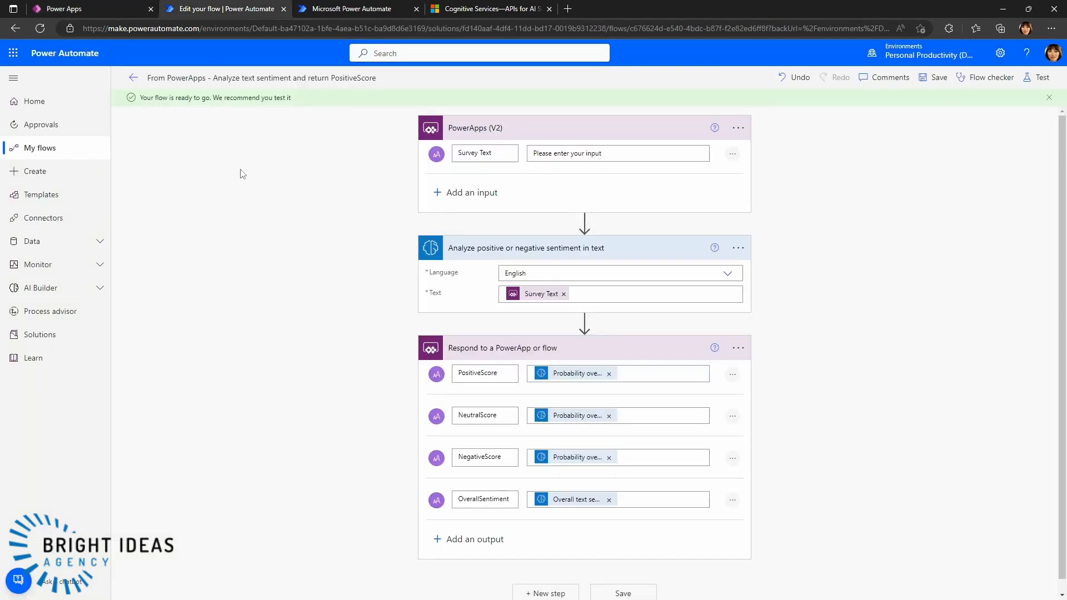
{"action": "mouse_move", "coordinate": [355, 178]}
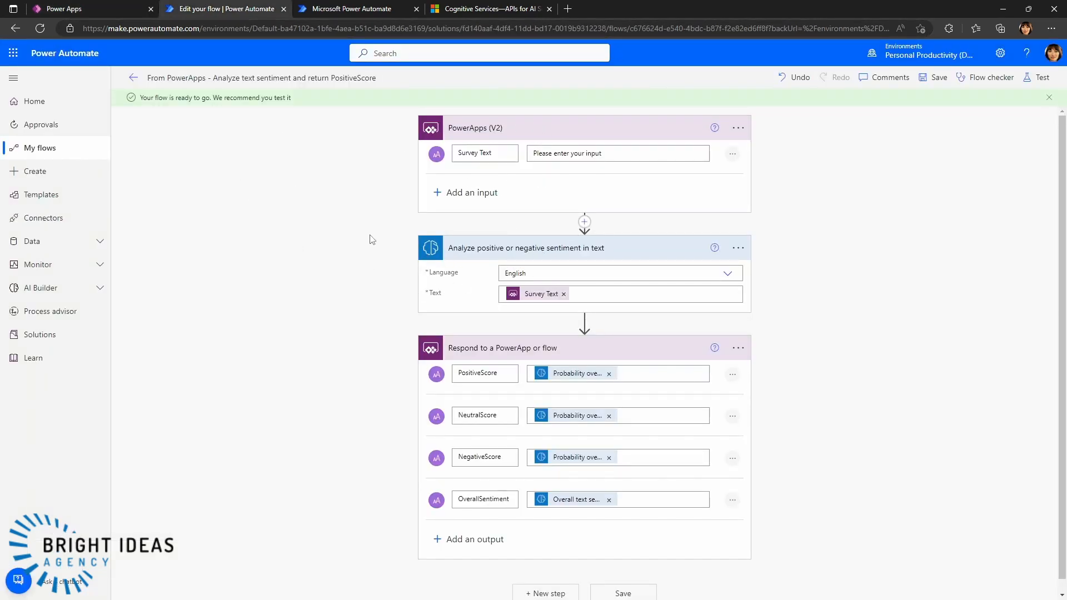
{"action": "scroll", "scroll_direction": "down", "scroll_amount": 3}
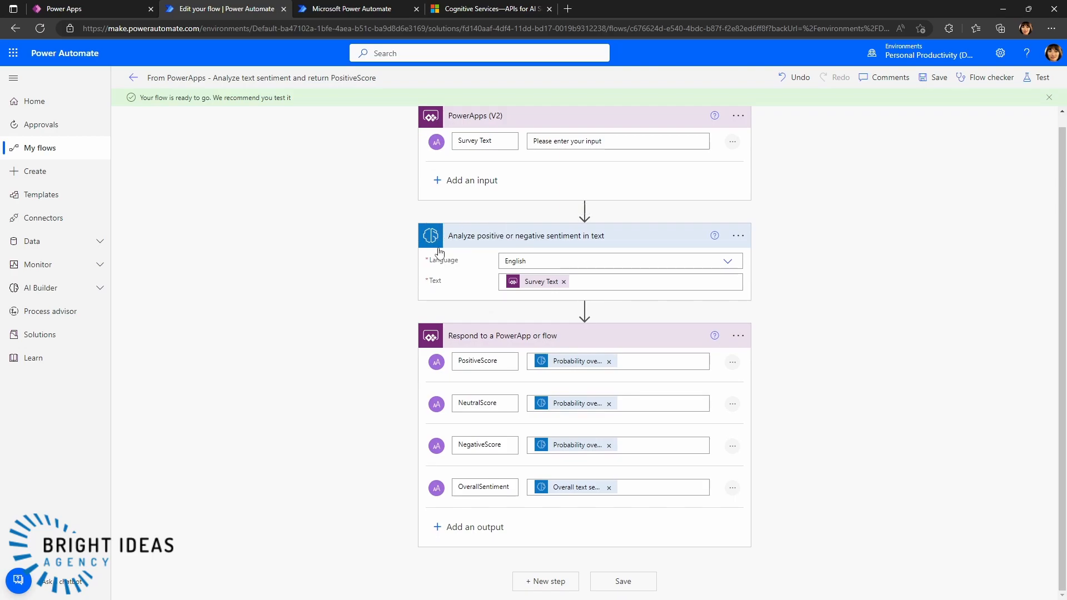
{"action": "mouse_move", "coordinate": [496, 242]}
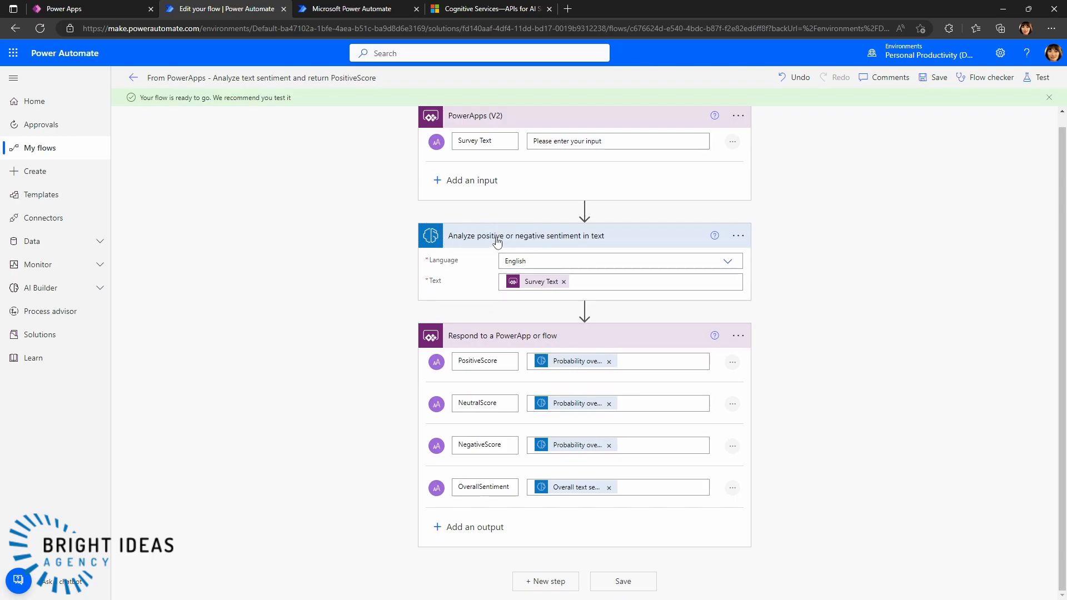
{"action": "mouse_move", "coordinate": [457, 397]}
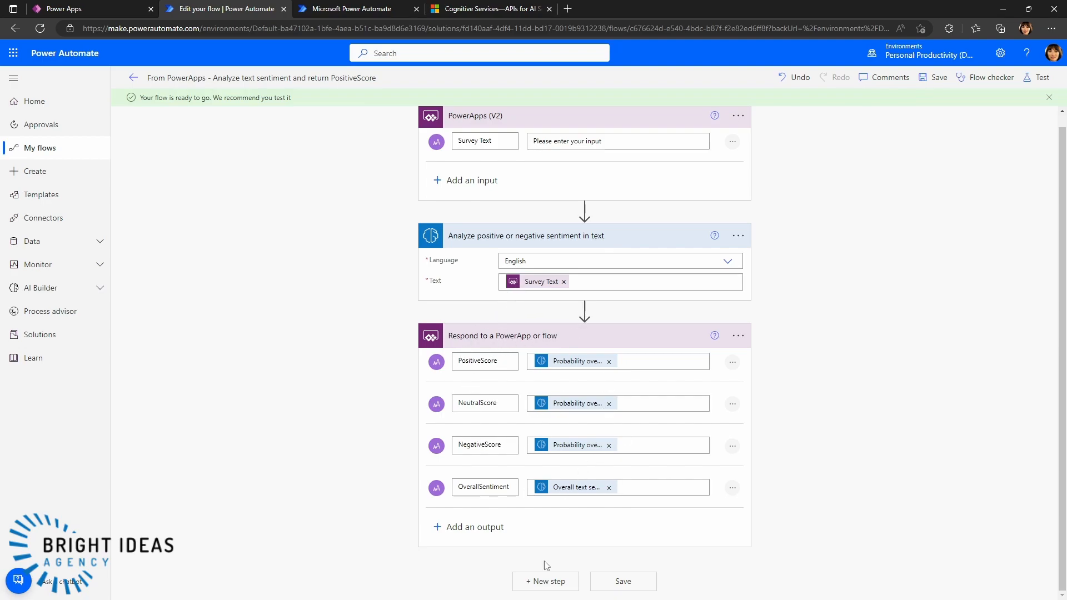
{"action": "mouse_move", "coordinate": [512, 384]}
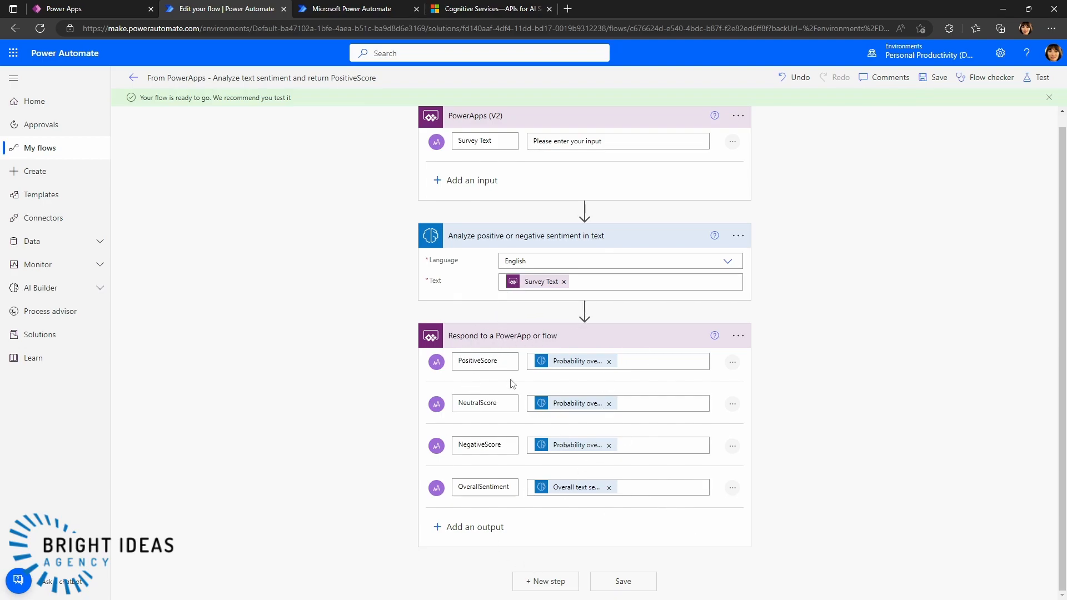
{"action": "mouse_move", "coordinate": [454, 380]}
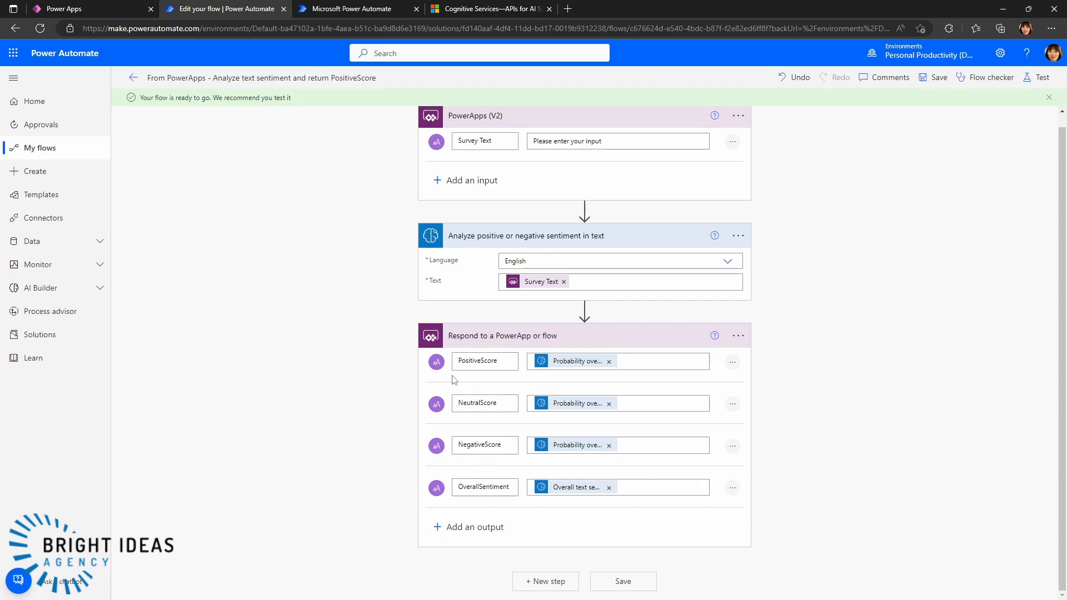
{"action": "mouse_move", "coordinate": [455, 429]}
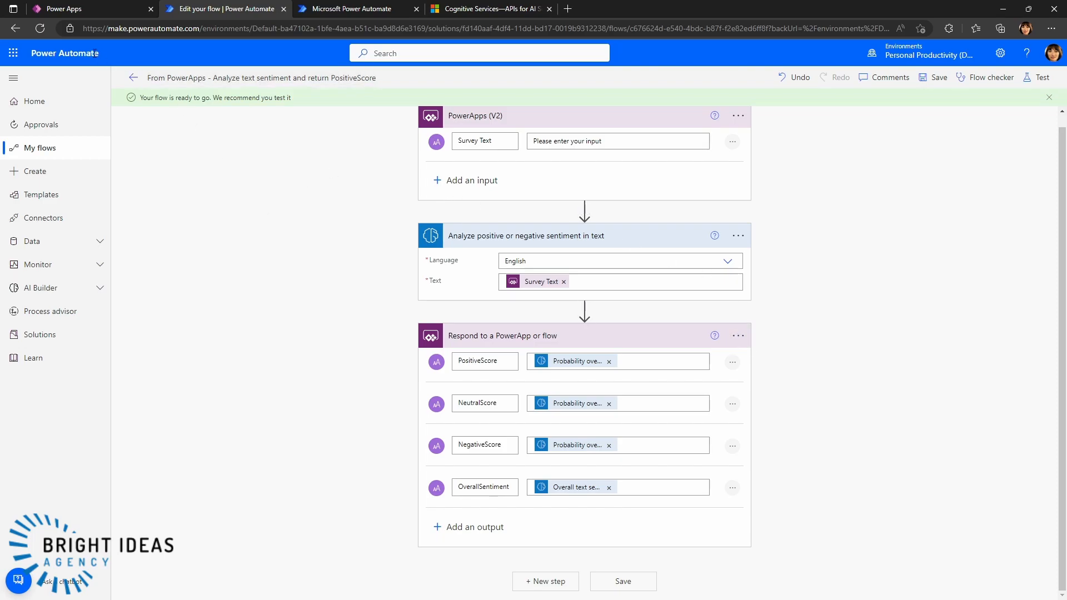
Preview the demo app and analyze 'The hotel really wasn't as good...' so the face turns red and sad
{"action": "left_click", "coordinate": [92, 9]}
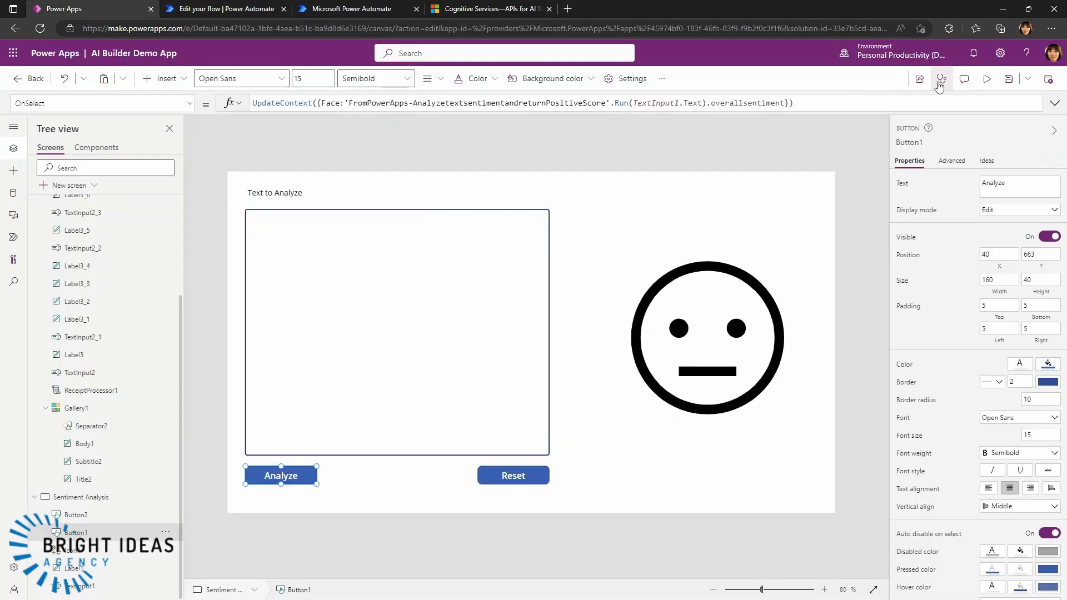
{"action": "left_click", "coordinate": [986, 78]}
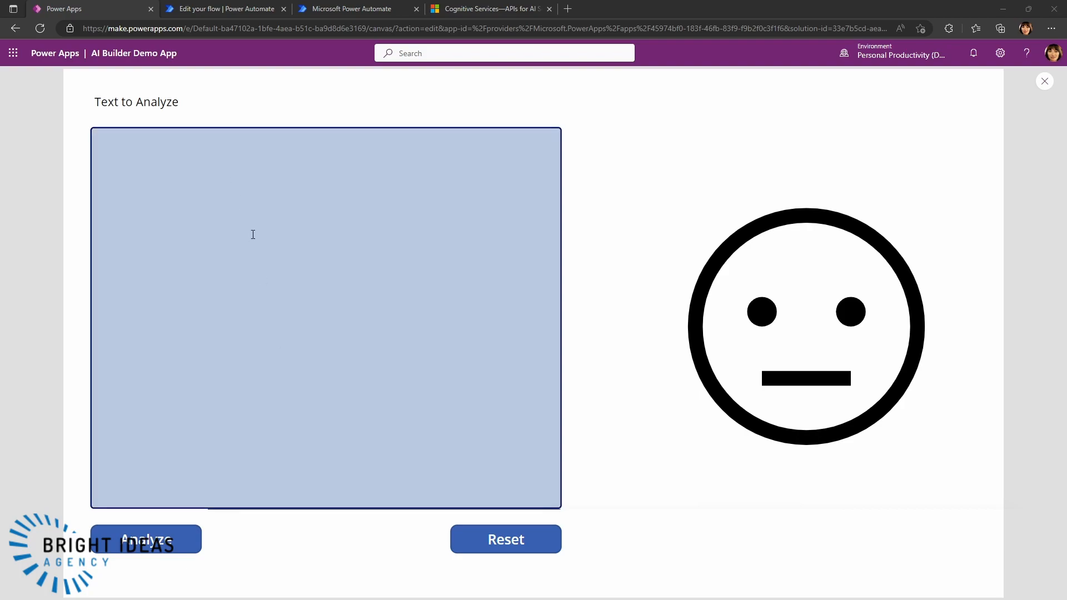
{"action": "type", "text": "The hotel really wasn't as good as the last time I stayed. The rooms need to be updated. While the staff were pretty friendly, this in no way made up for the poor value. I will not be visiting again."}
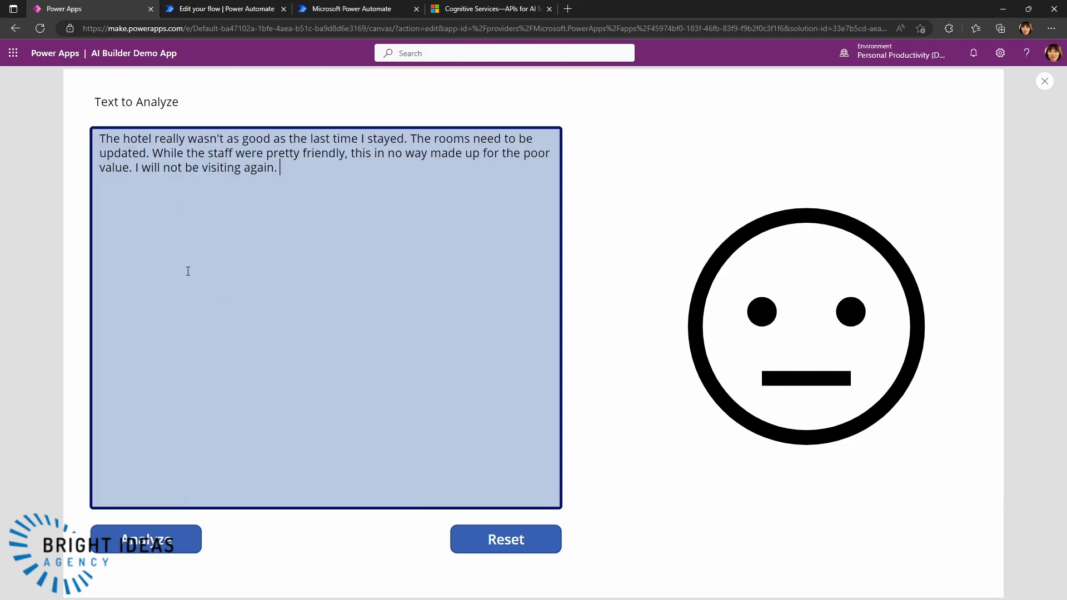
{"action": "mouse_move", "coordinate": [187, 340]}
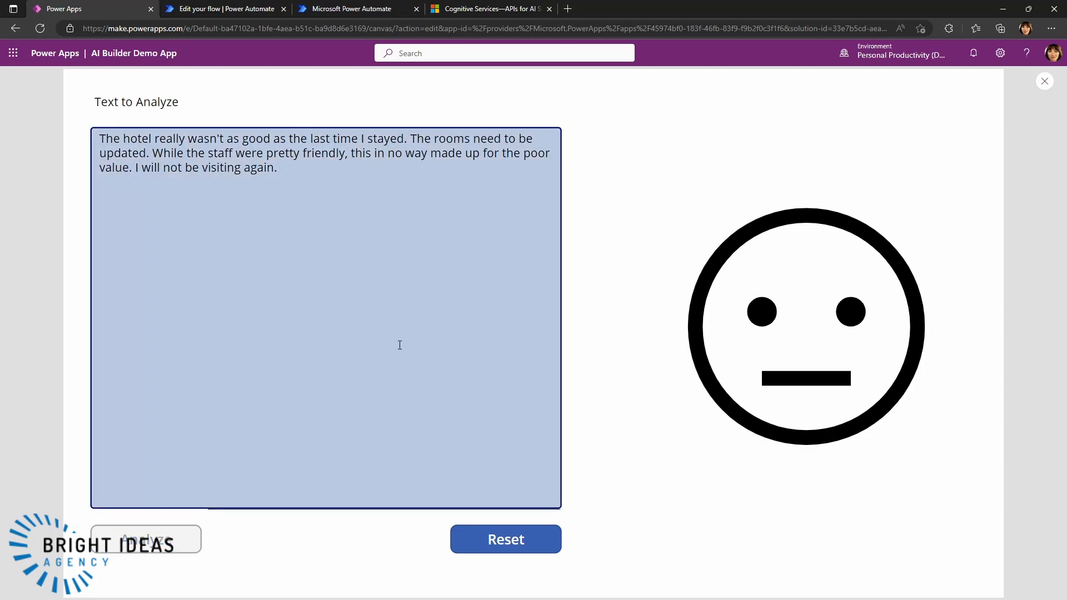
{"action": "left_click", "coordinate": [145, 539]}
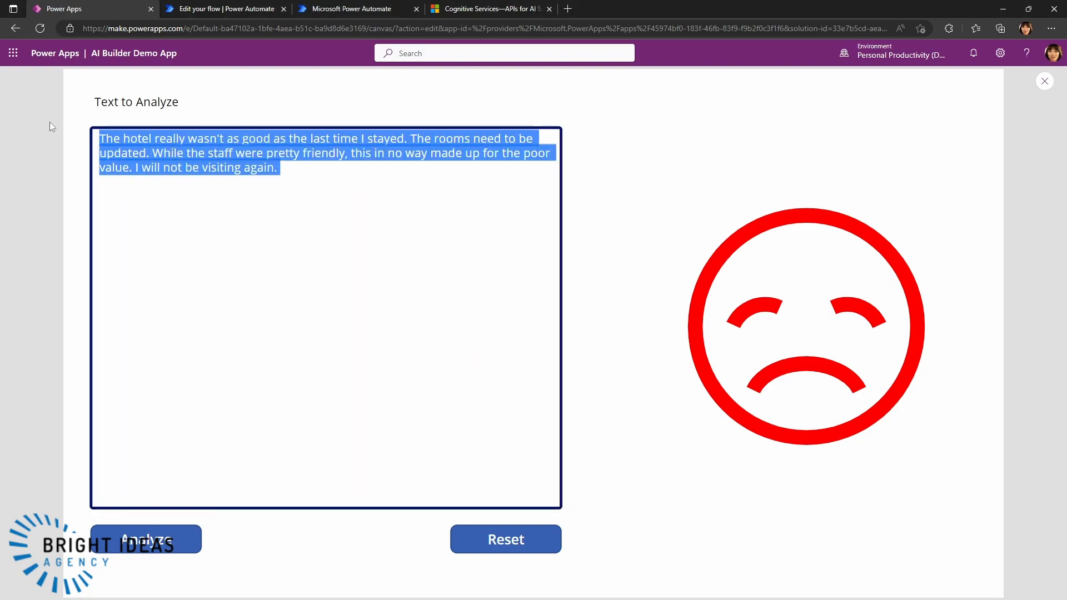
Analyze 'We really enjoyed our stay...' so the face turns green, then select the text for replacement
{"action": "type", "text": "We really enjoyed our stay. The highlight was the food in the restaurant."}
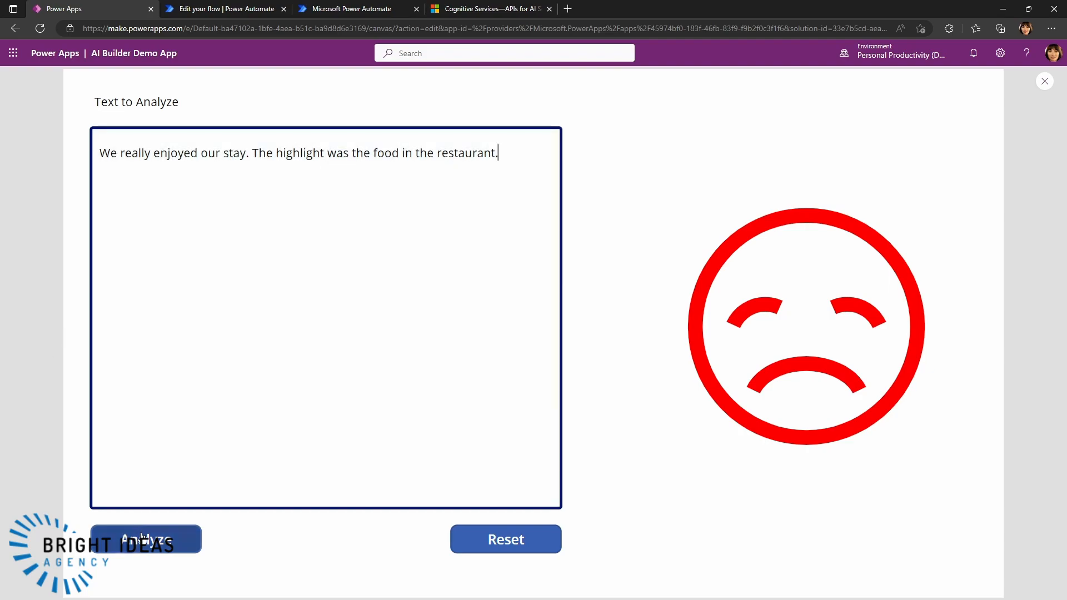
{"action": "left_click", "coordinate": [145, 539]}
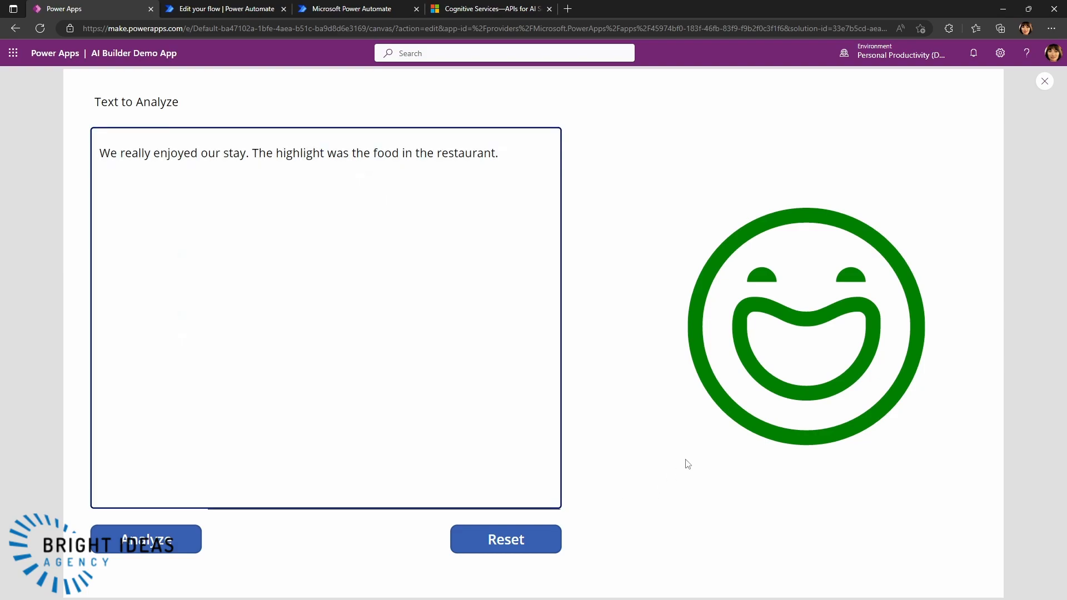
{"action": "mouse_move", "coordinate": [728, 293]}
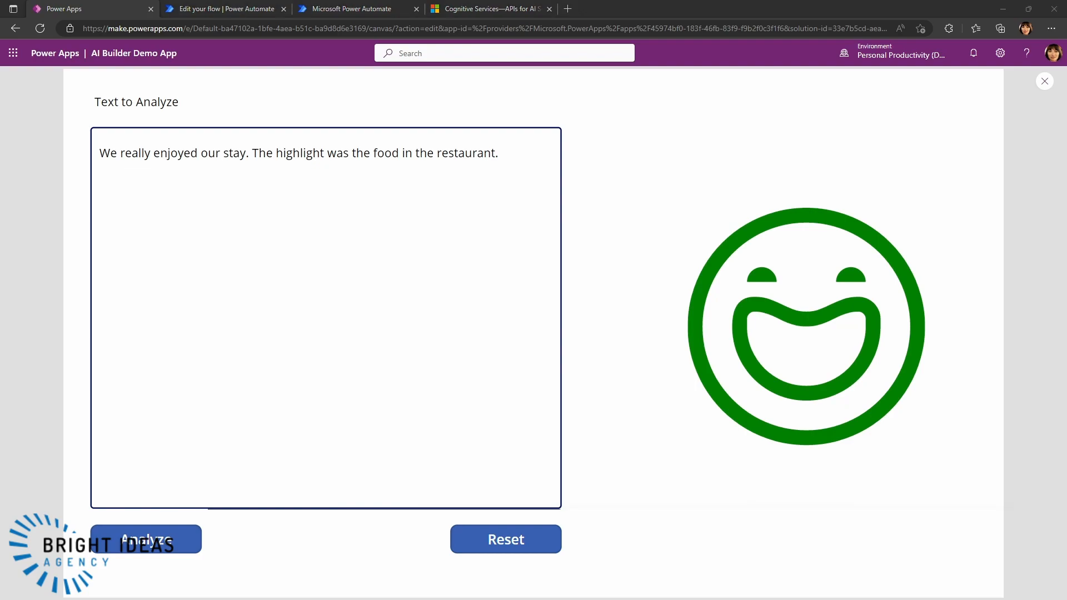
{"action": "left_click_drag", "start_coordinate": [300, 152], "coordinate": [352, 152]}
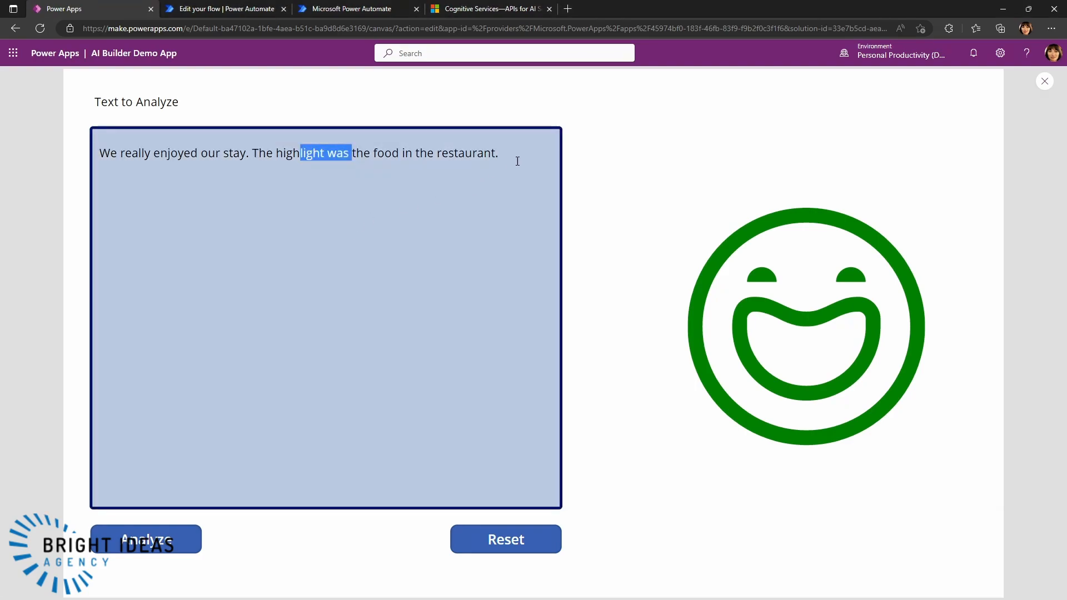
Analyze 'Everything was ok. We wouldn't be against visiting again...' giving the neutral black face
{"action": "left_click", "coordinate": [505, 539]}
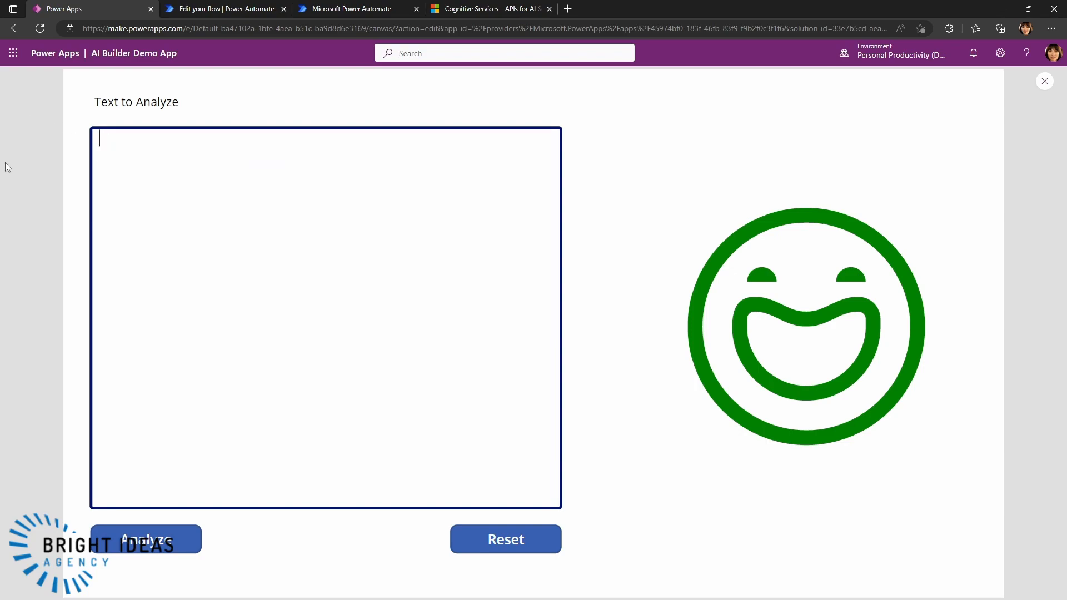
{"action": "type", "text": "Everything was ok. We wouldn't be against visiting again, but the hotel wasn't really located in an area we'd want to visit again soon."}
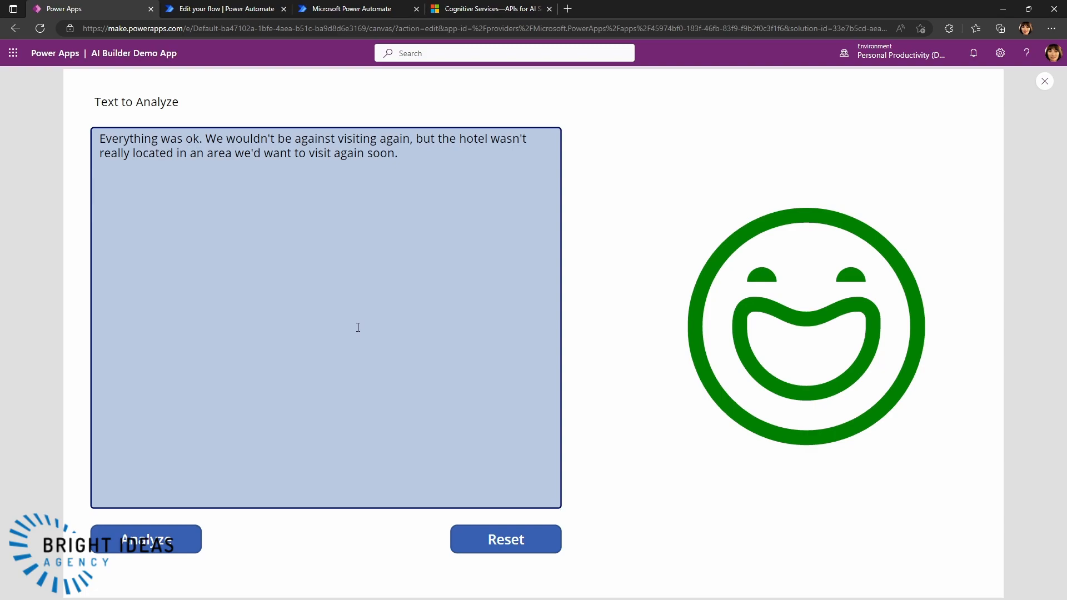
{"action": "mouse_move", "coordinate": [319, 285]}
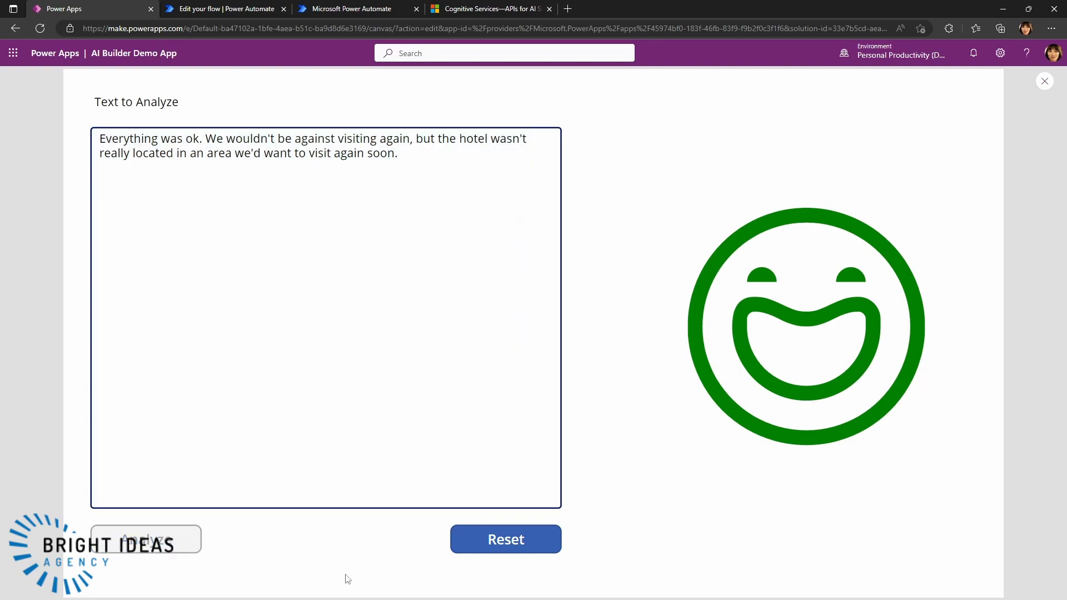
{"action": "left_click", "coordinate": [145, 539]}
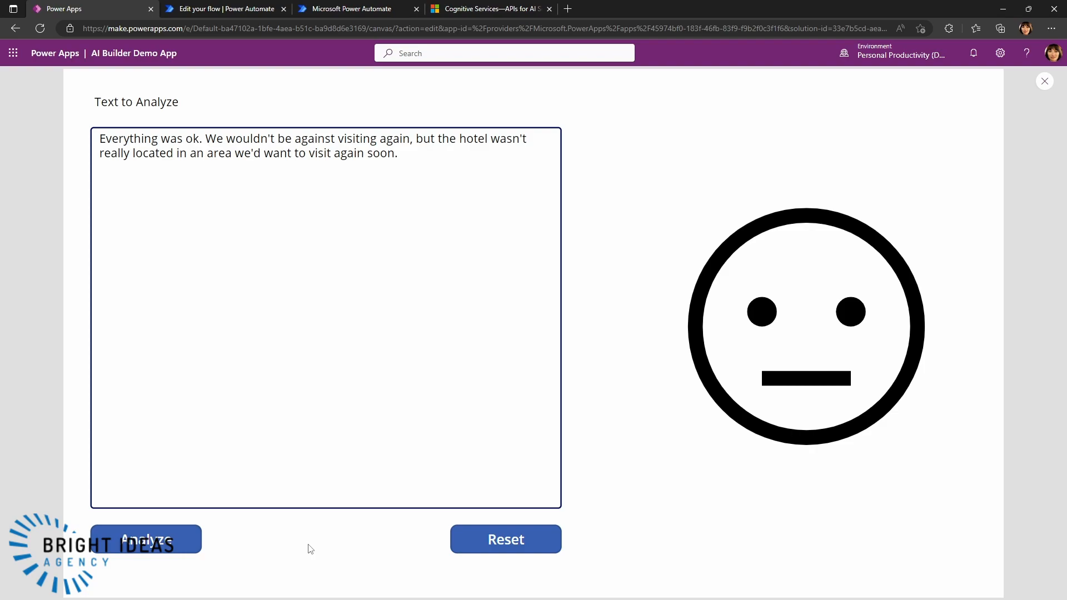
{"action": "mouse_move", "coordinate": [307, 553]}
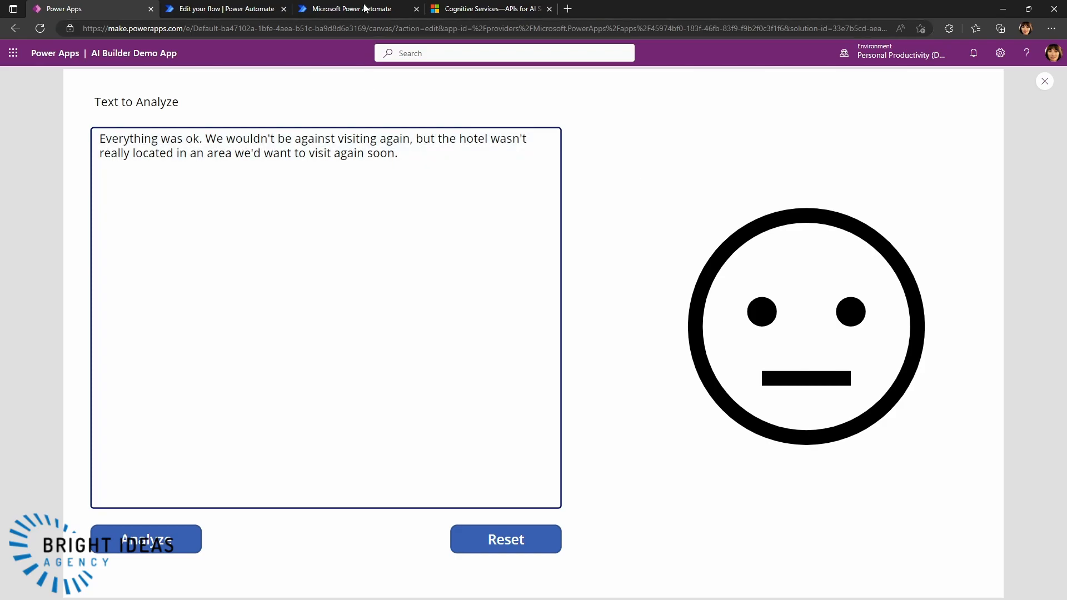
Browse the AI Builder Explore page's prebuilt capability cards such as sentiment analysis and receipt processing
{"action": "left_click", "coordinate": [348, 8]}
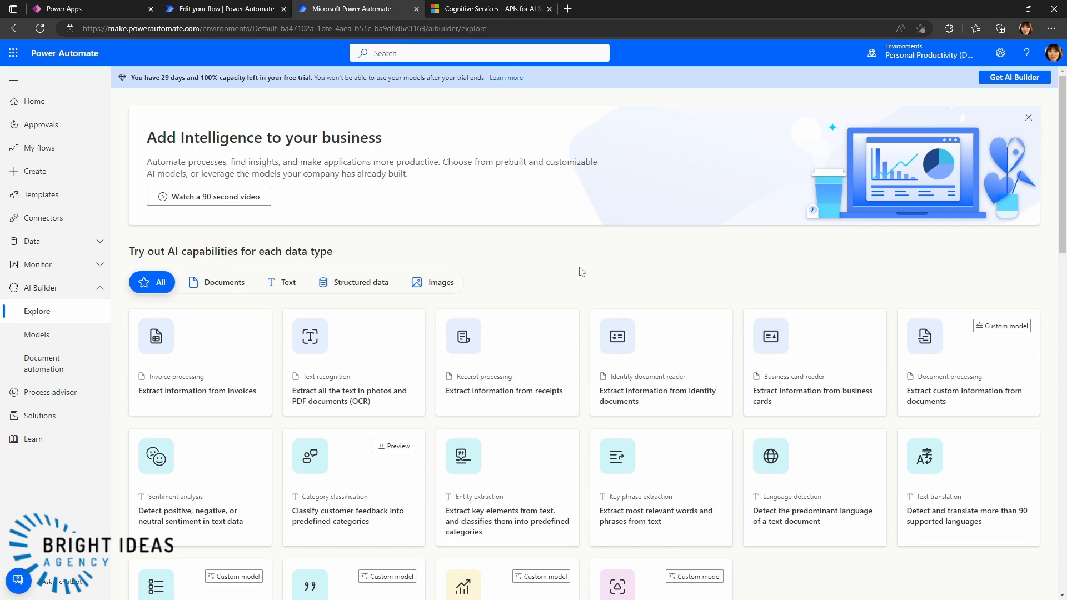
{"action": "mouse_move", "coordinate": [439, 188]}
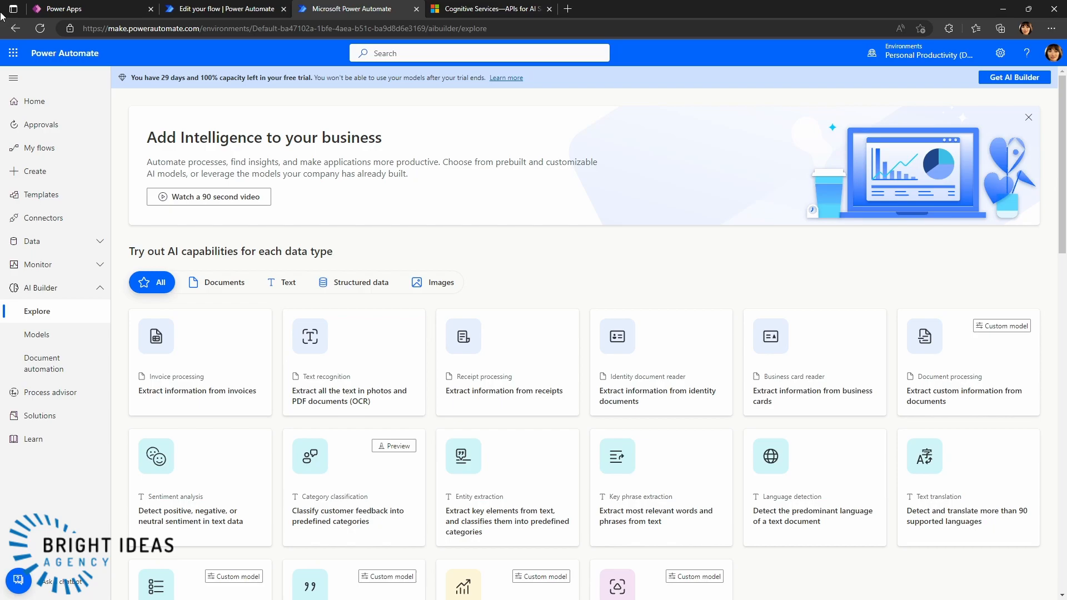
{"action": "mouse_move", "coordinate": [513, 234]}
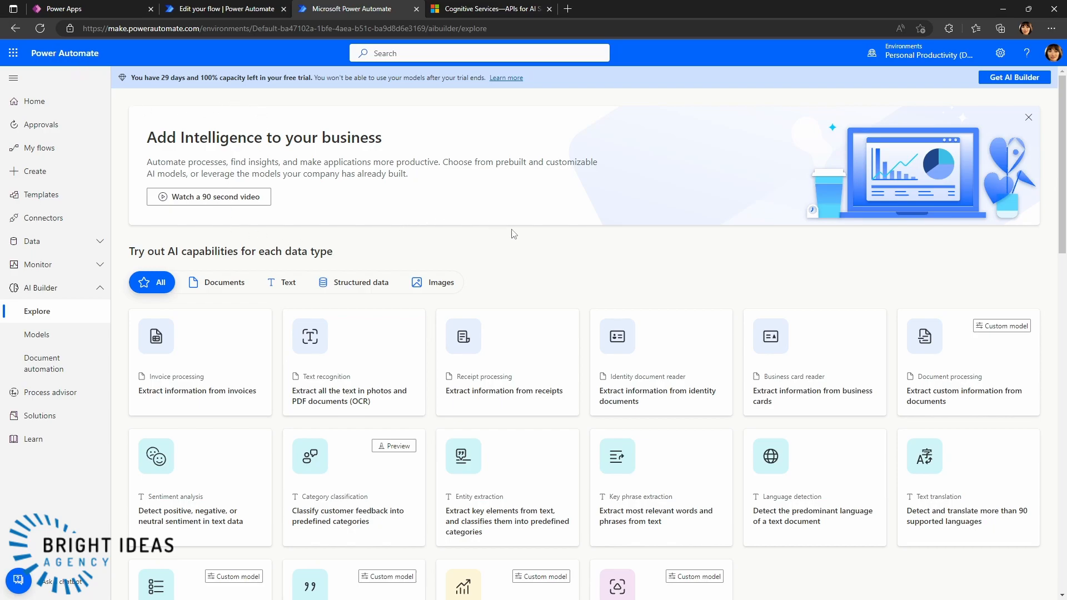
{"action": "scroll", "scroll_direction": "down", "scroll_amount": 3}
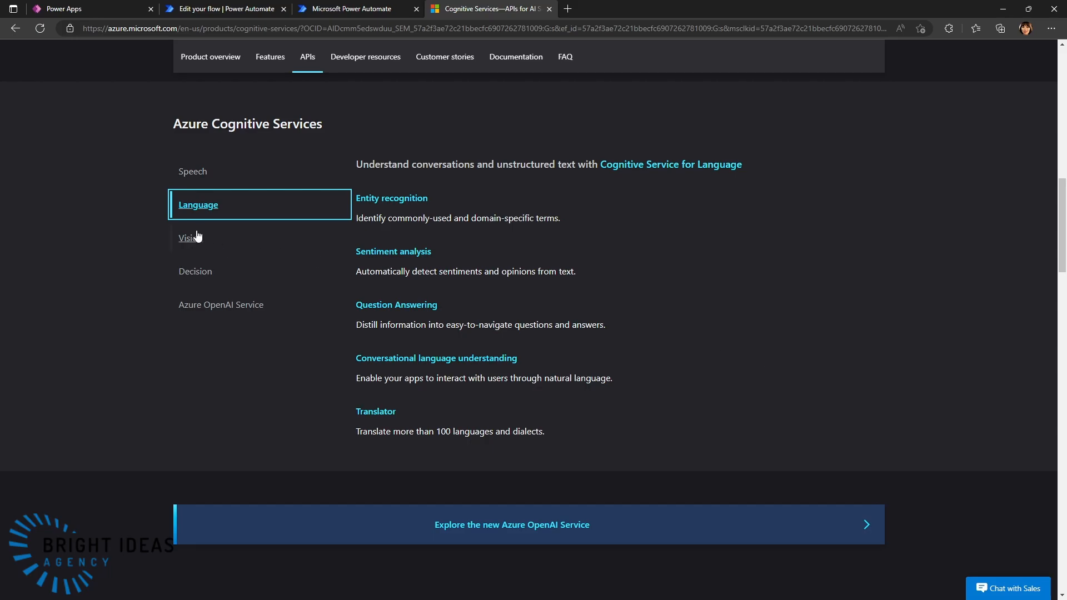
List the Vision APIs (Computer Vision, Custom Vision, Face API) on the Azure Cognitive Services page
{"action": "left_click", "coordinate": [191, 237]}
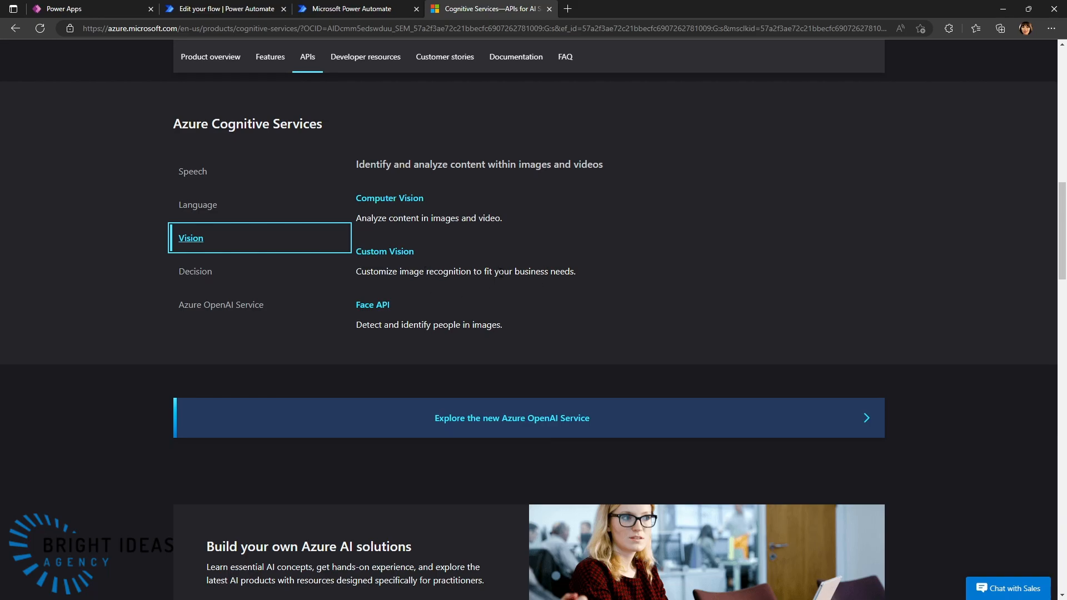
{"action": "mouse_move", "coordinate": [359, 336]}
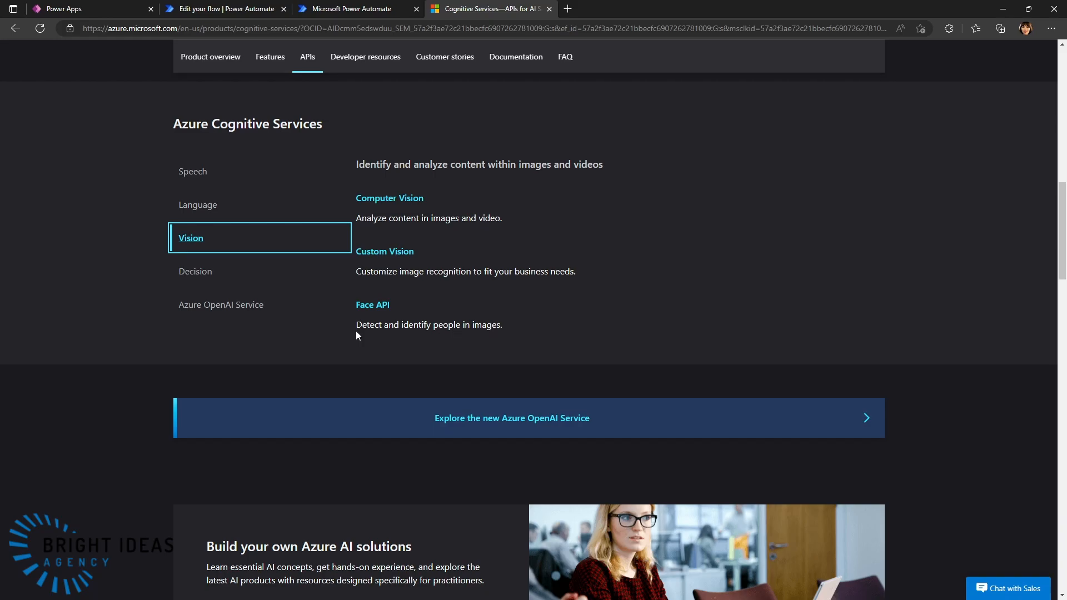
{"action": "mouse_move", "coordinate": [551, 353]}
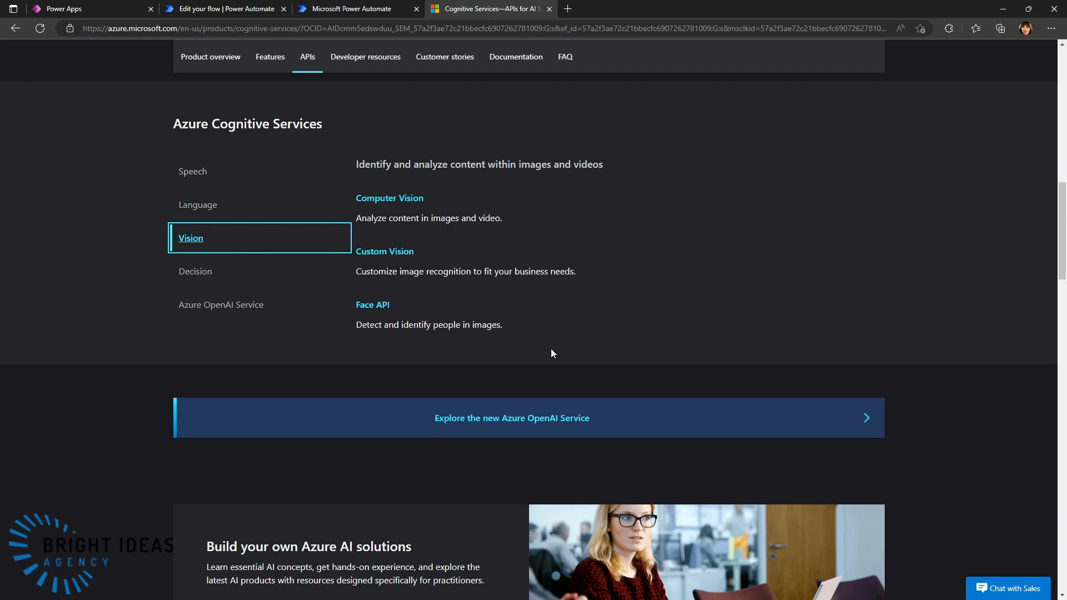